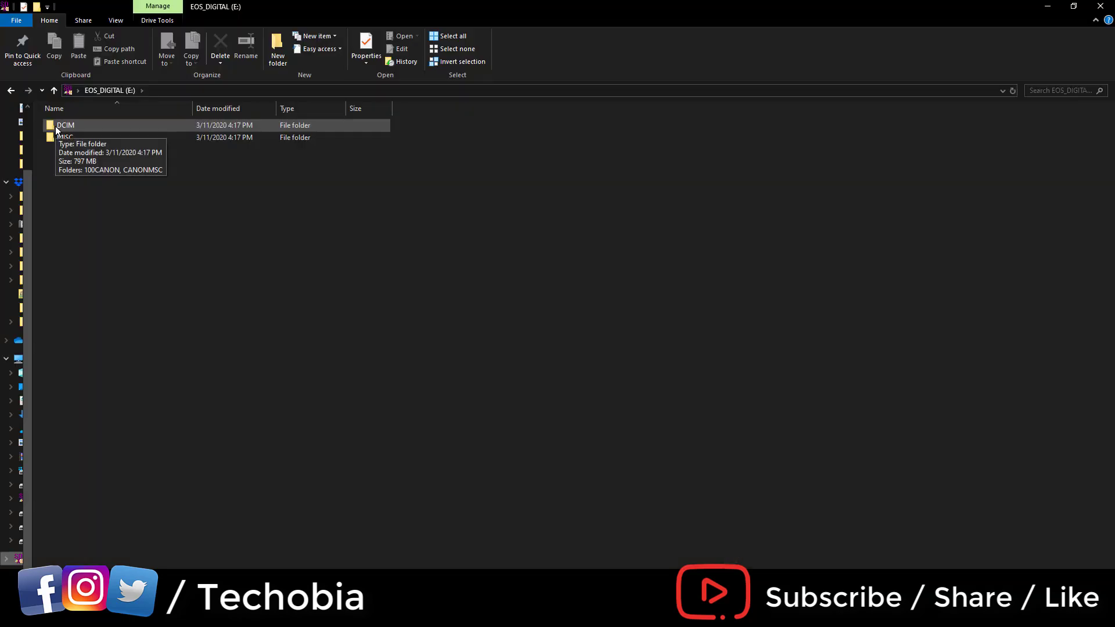
Browse into DCIM\100CANON on the card and select IMG_5943.CR3, then IMG_5946.CR3.
double_click(65, 125)
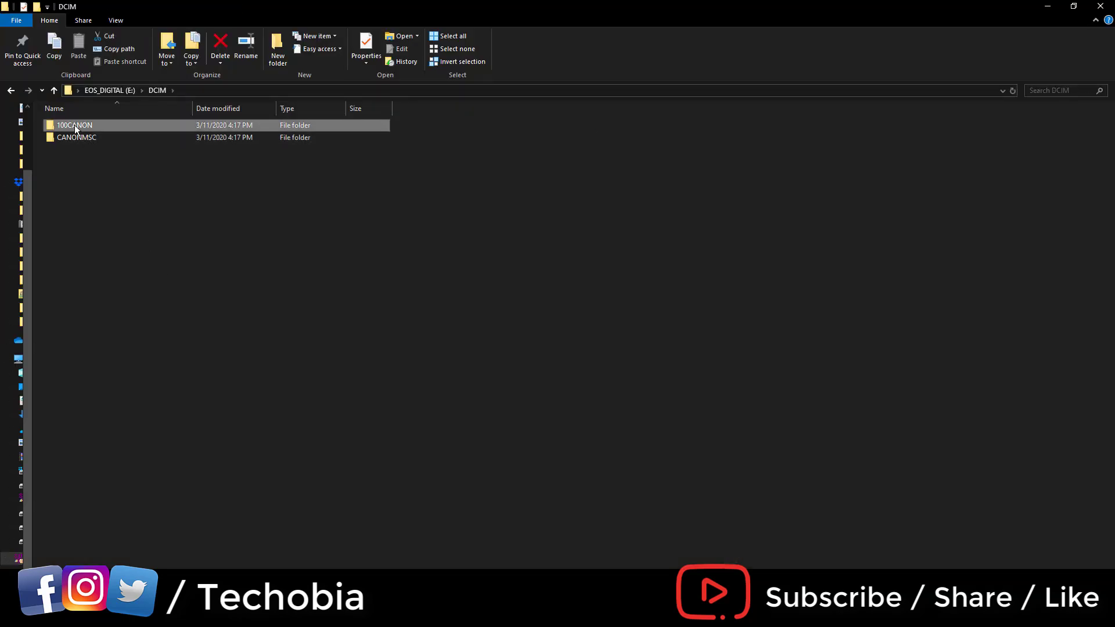
double_click(74, 126)
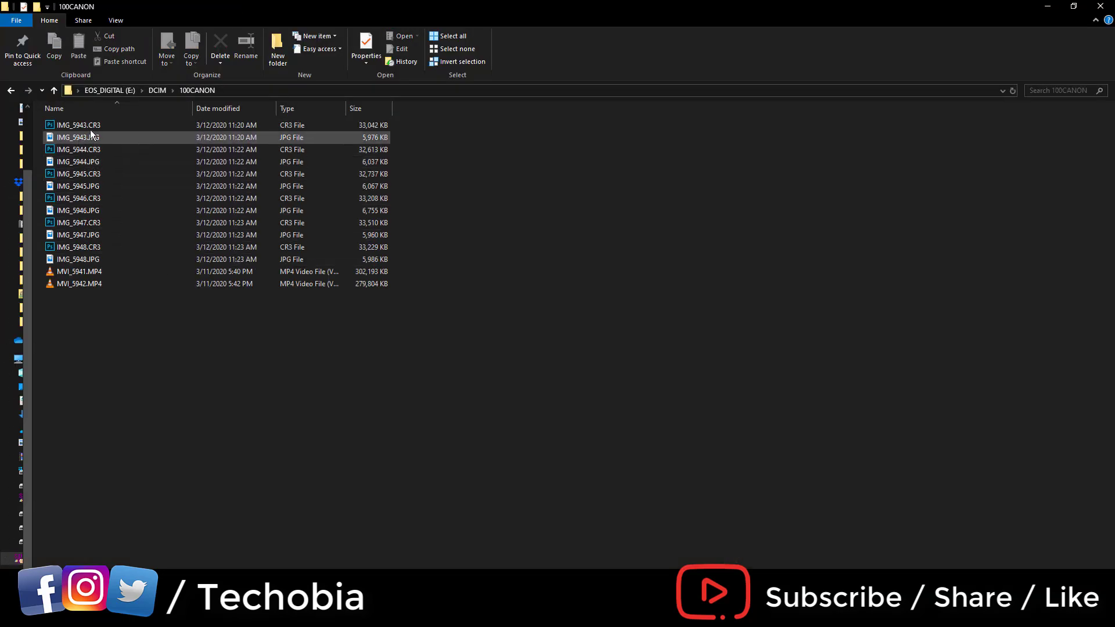
click(78, 126)
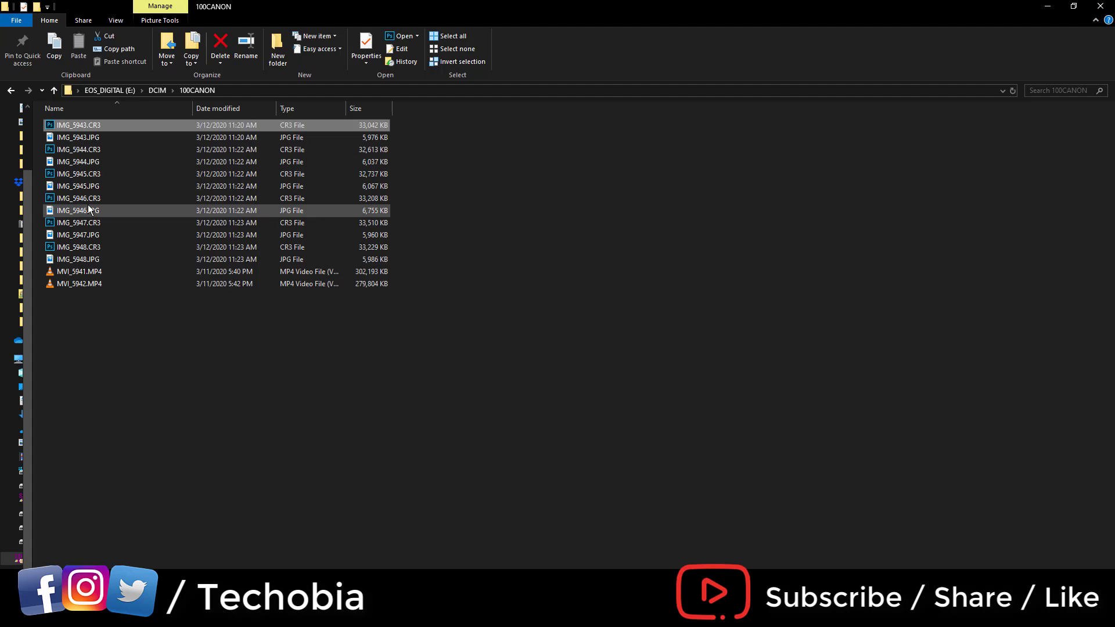
click(78, 198)
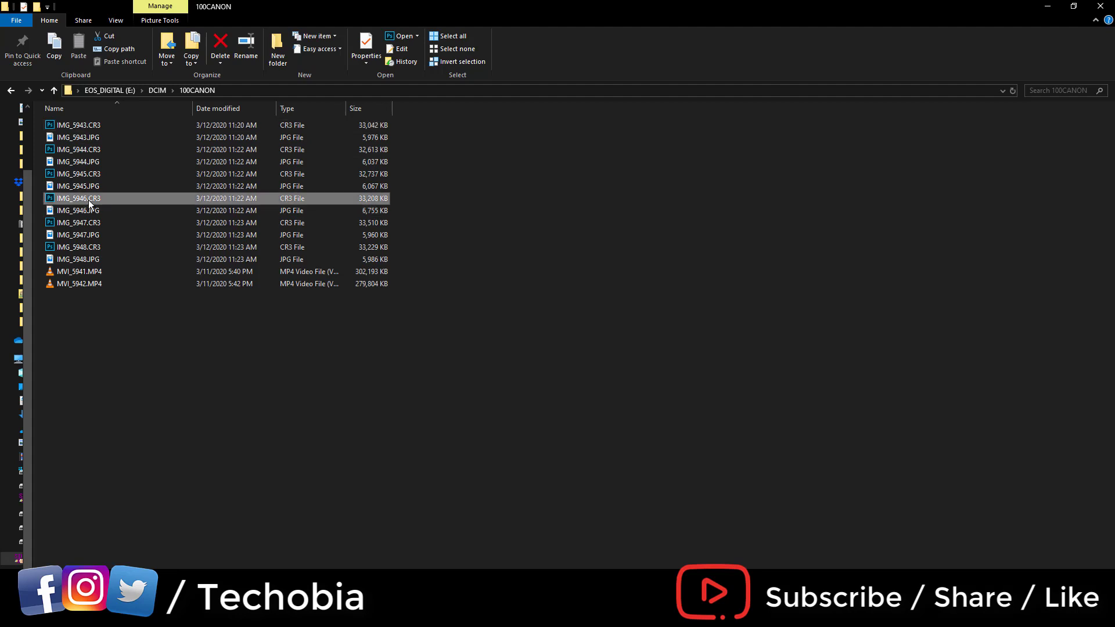
double_click(78, 197)
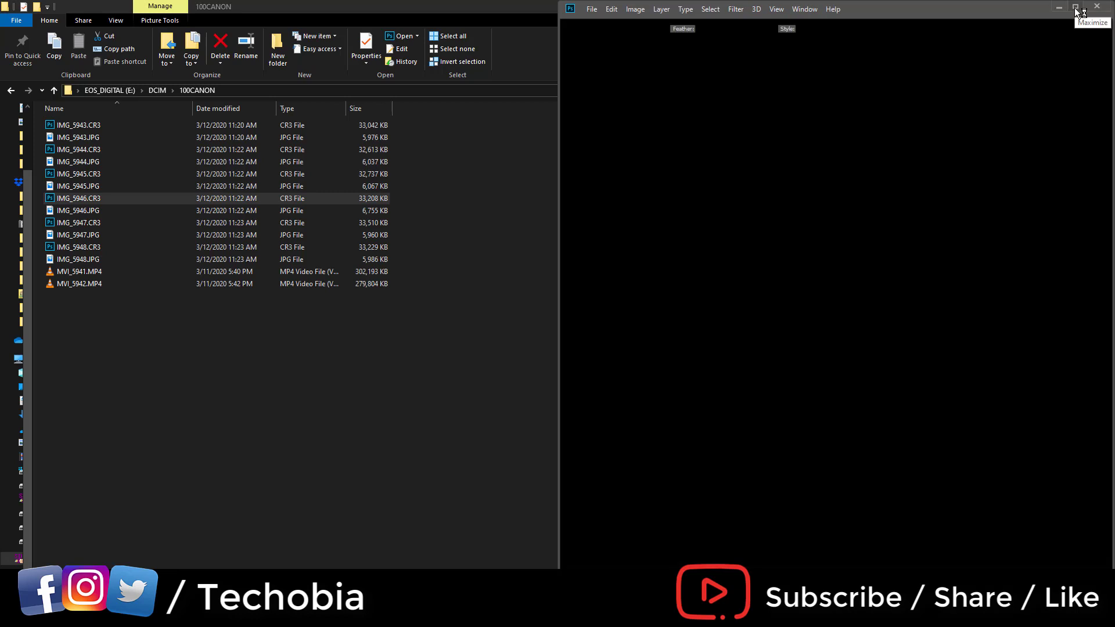
click(1079, 7)
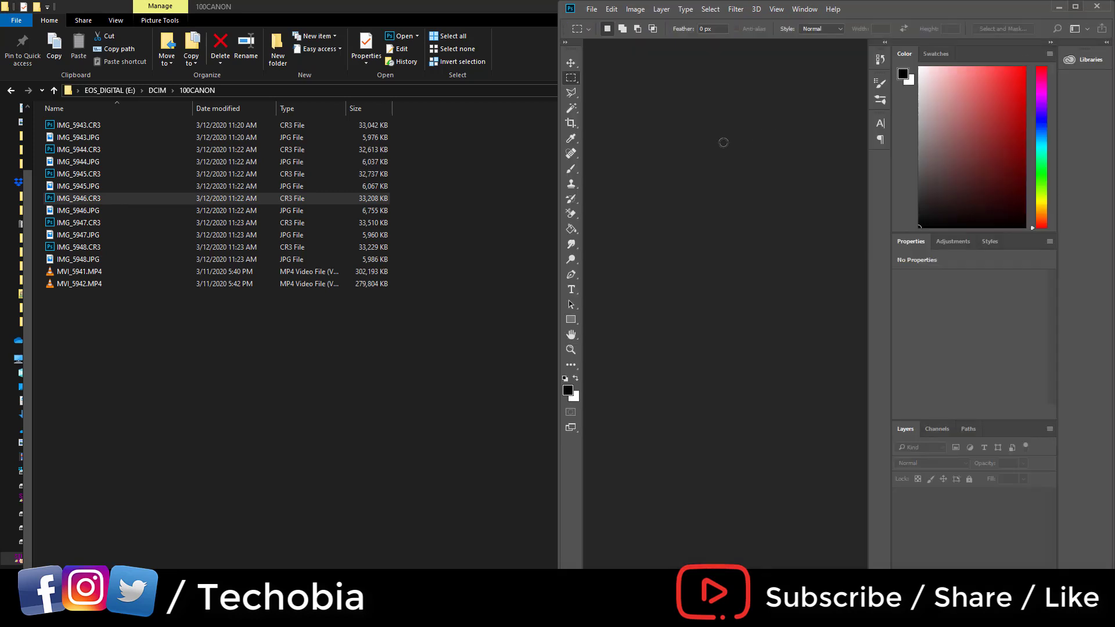
double_click(78, 197)
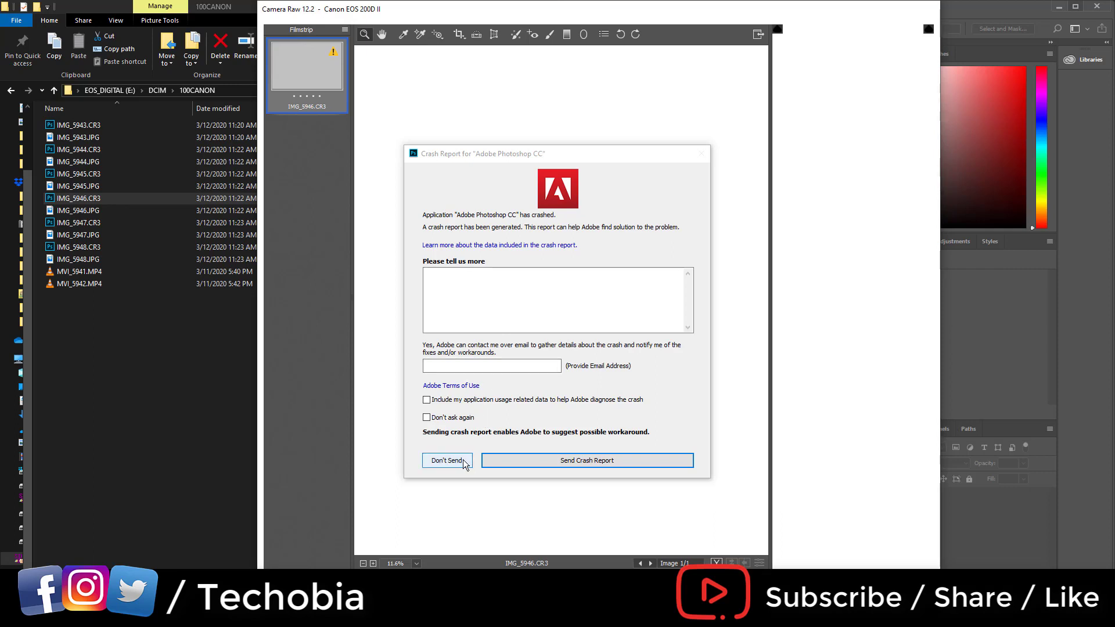
click(446, 459)
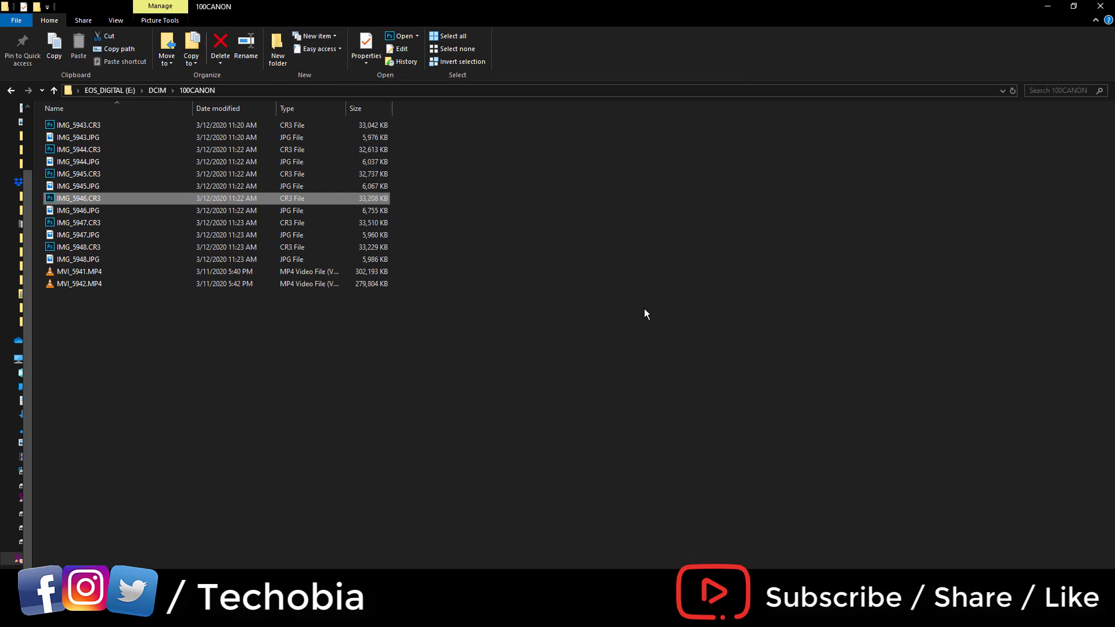
mouse_move(638, 302)
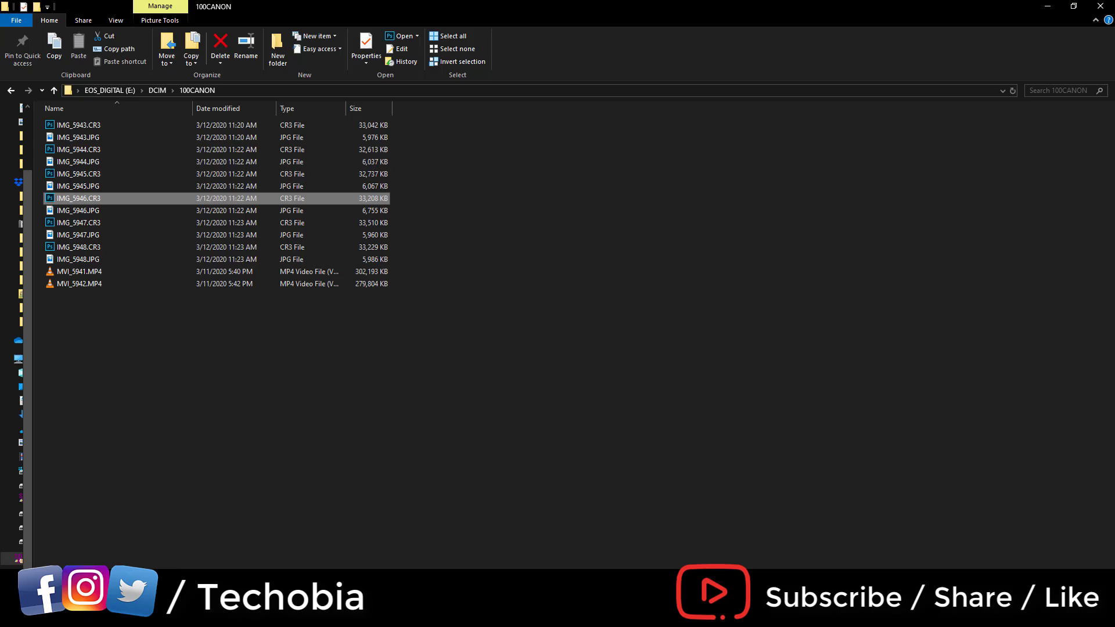
mouse_move(167, 534)
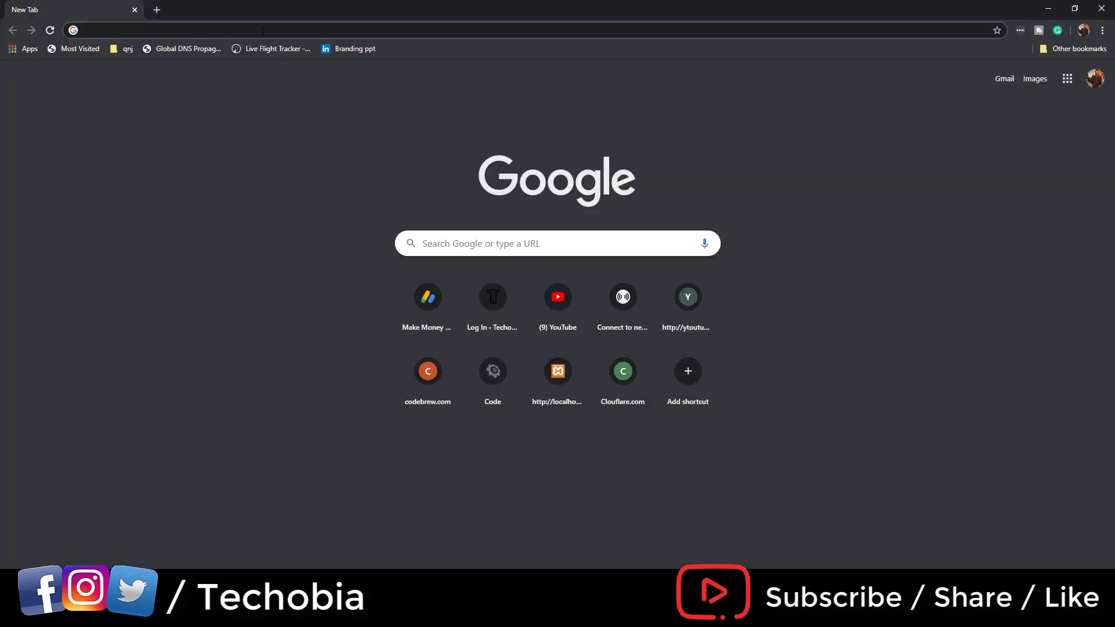
Search Google for 'adobe dng converter'.
text(adobe dng converter)
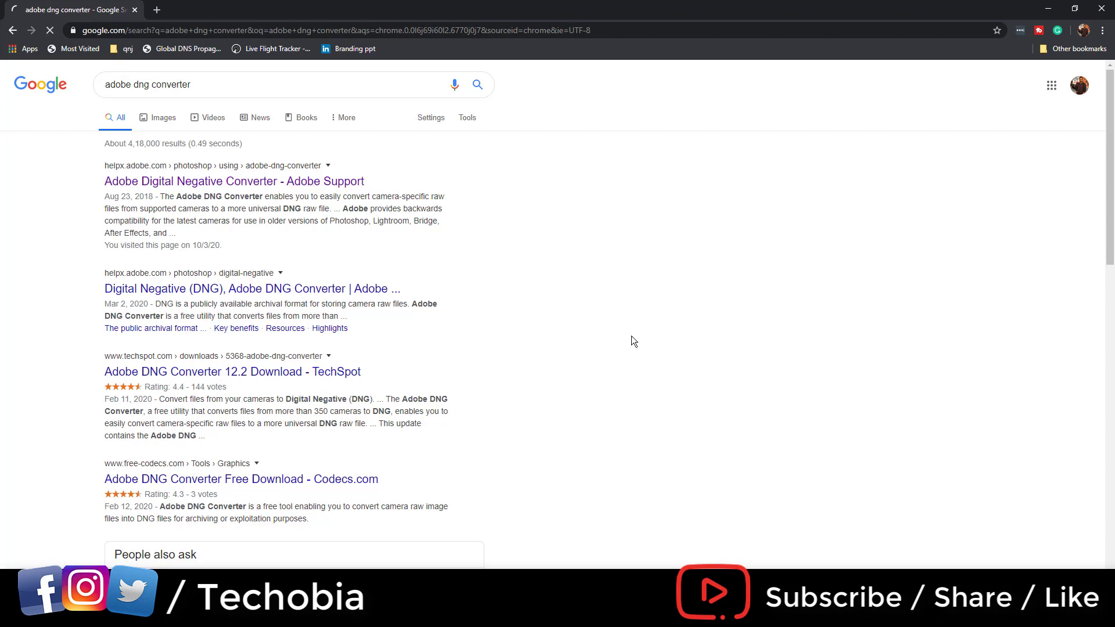
View Adobe's Digital Negative Converter support page, then close the browser.
click(234, 181)
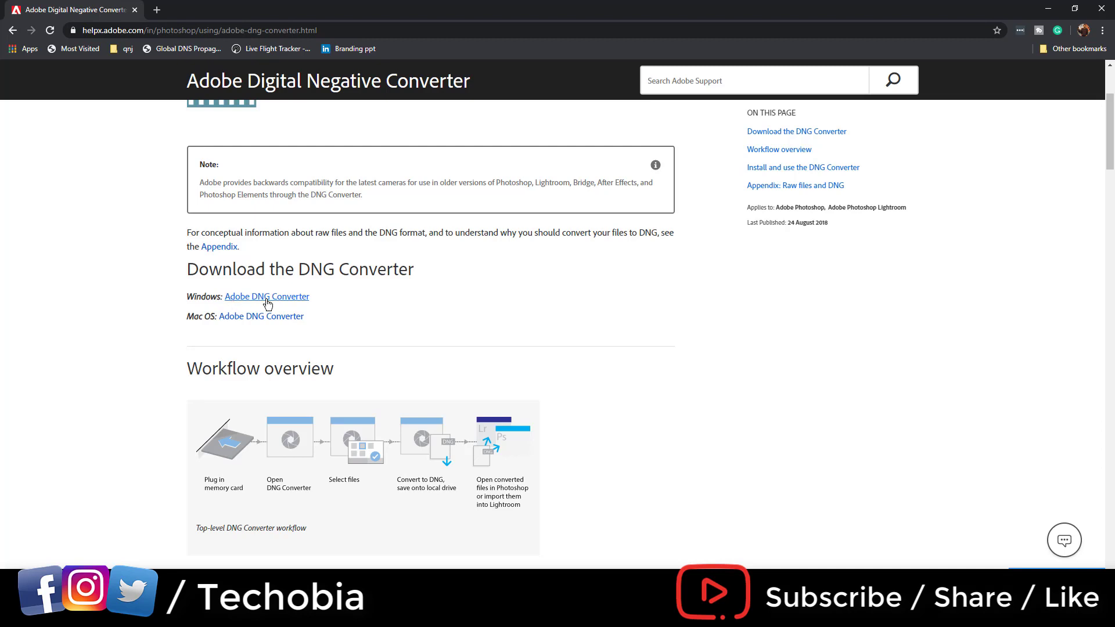
mouse_move(568, 372)
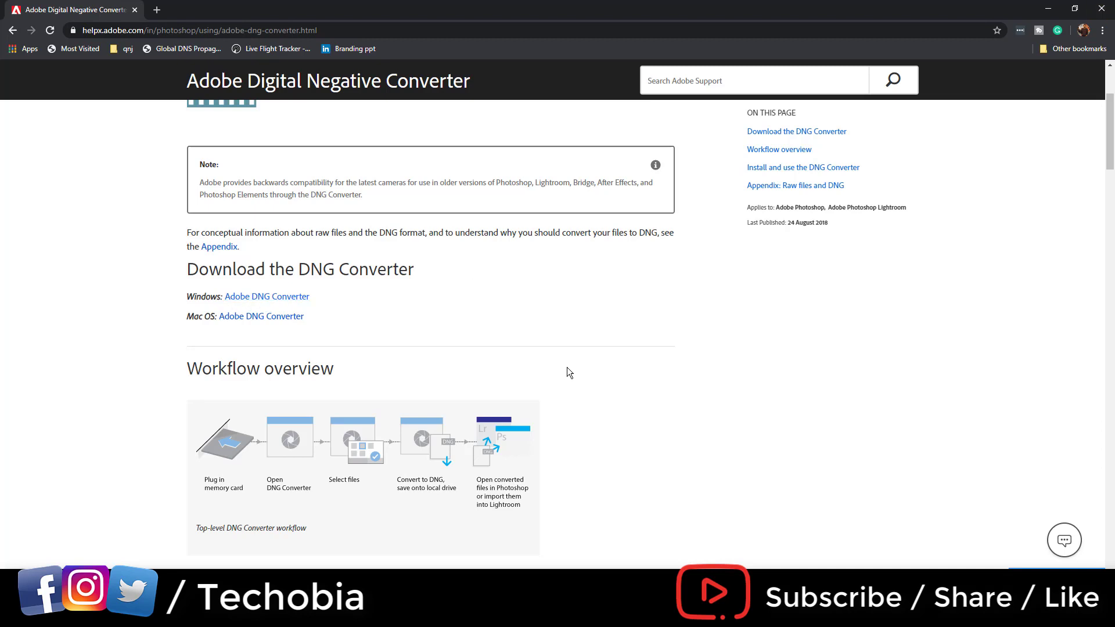
mouse_move(1101, 11)
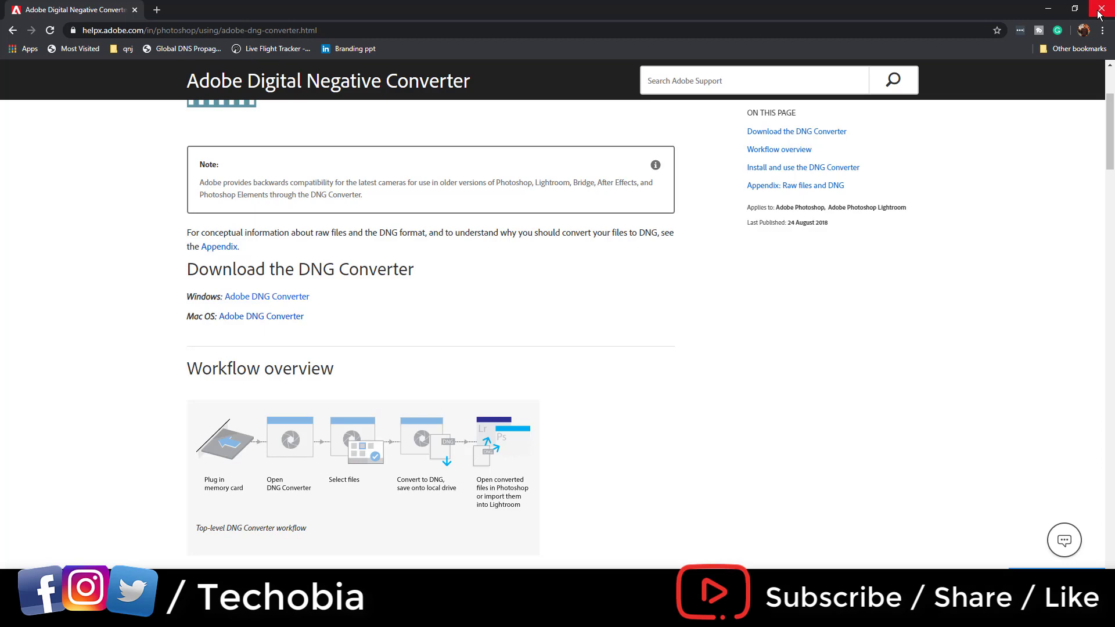
click(1101, 11)
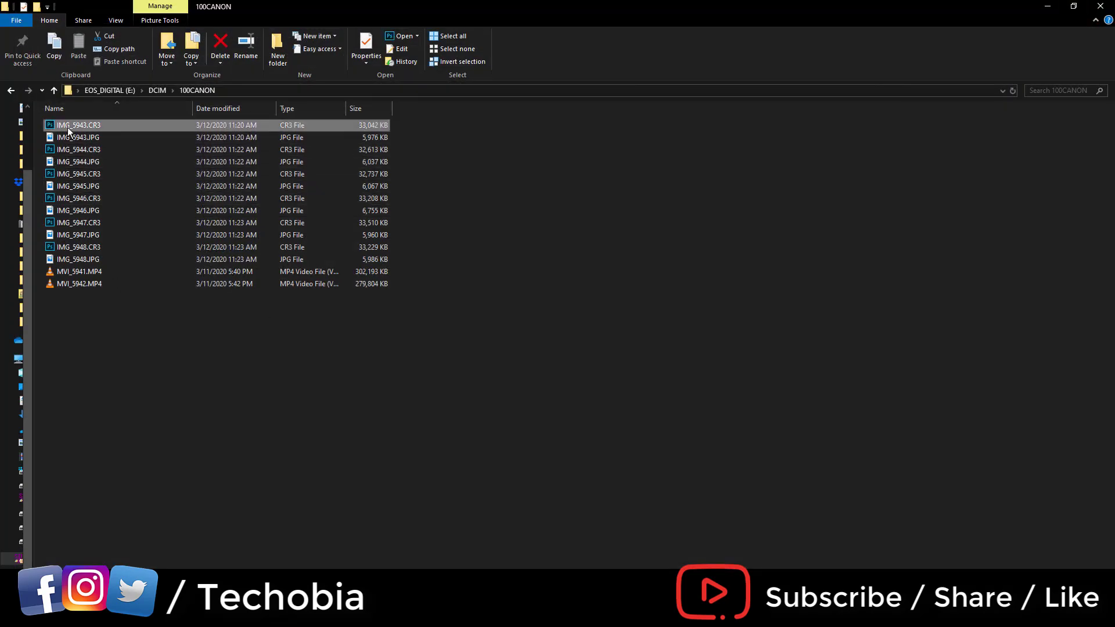
Select IMG_5943.CR3 and find Adobe DNG Converter through Start search.
click(78, 149)
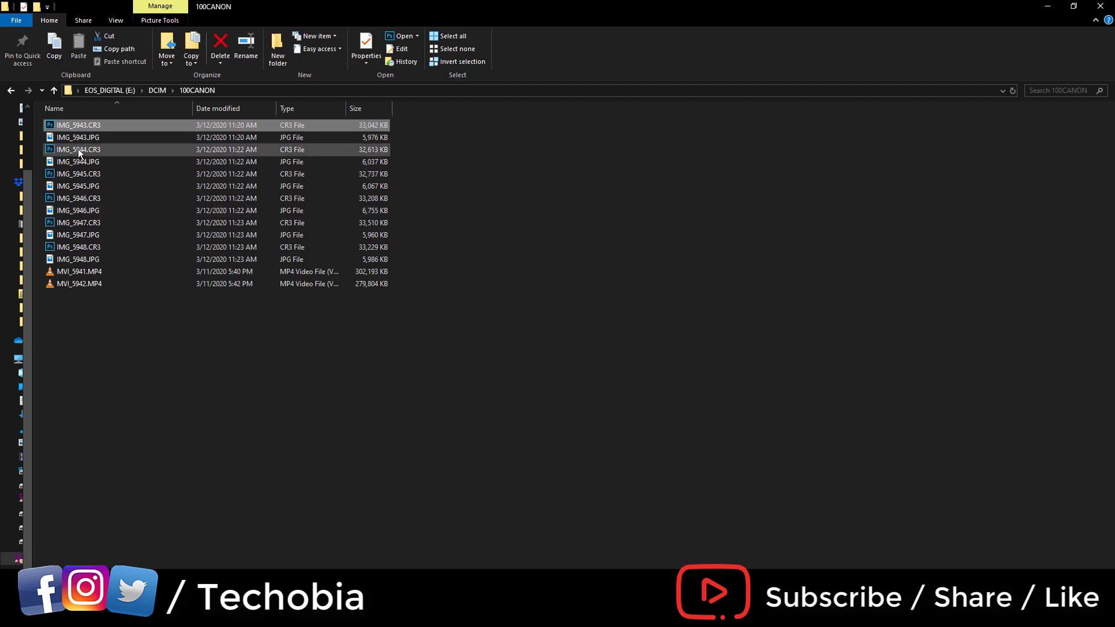
mouse_move(370, 152)
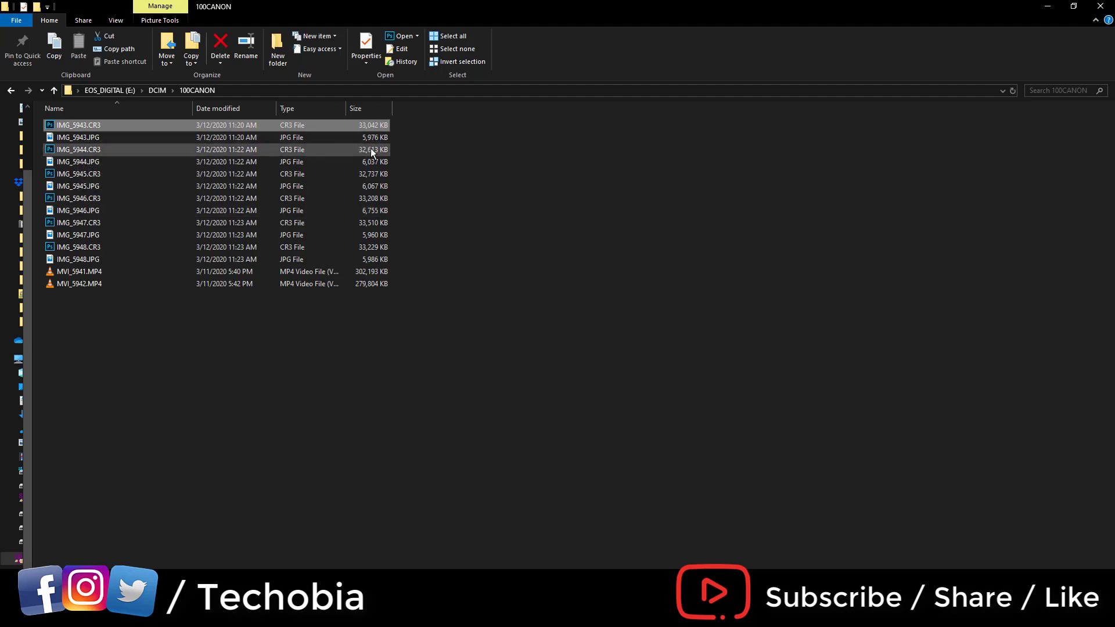
click(407, 455)
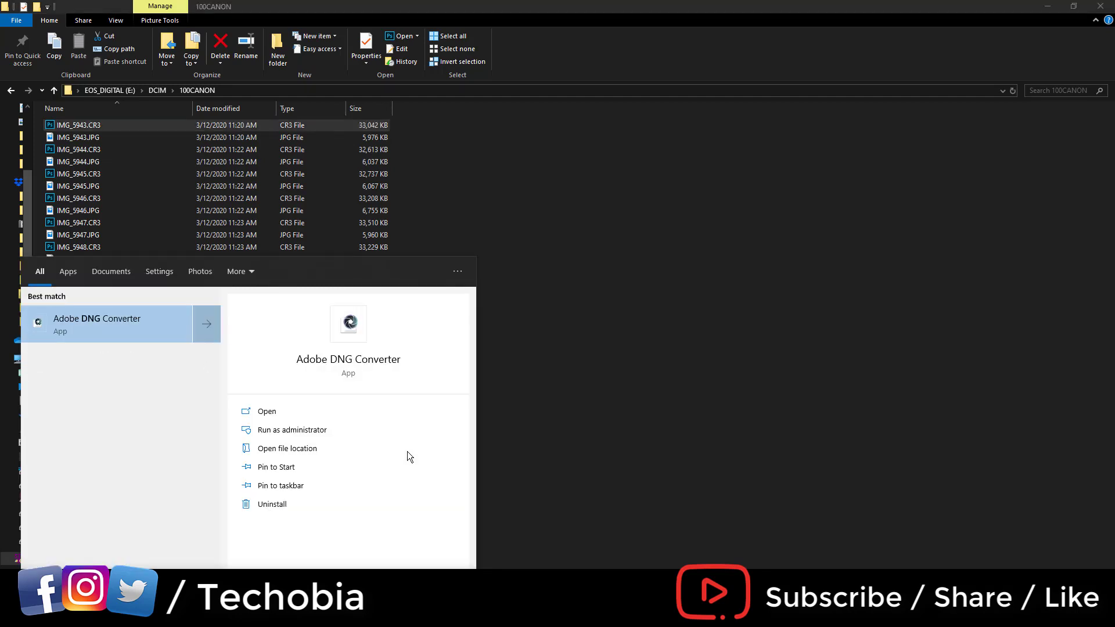
Launch DNG Converter and set E:\DCIM\100CANON as the source folder, then start choosing a destination.
click(267, 411)
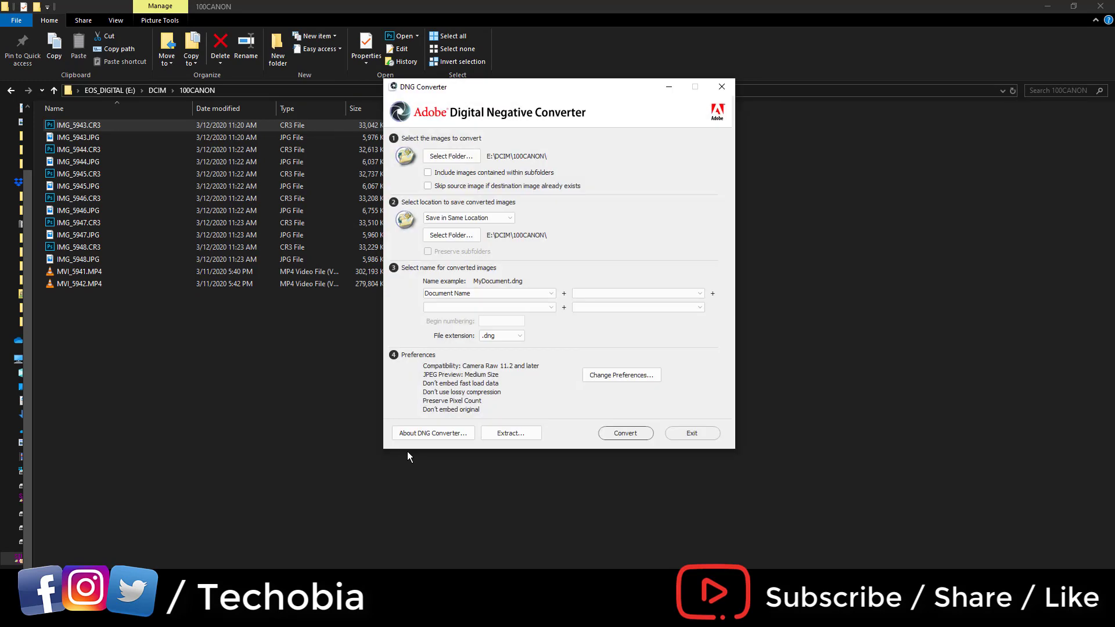
mouse_move(442, 158)
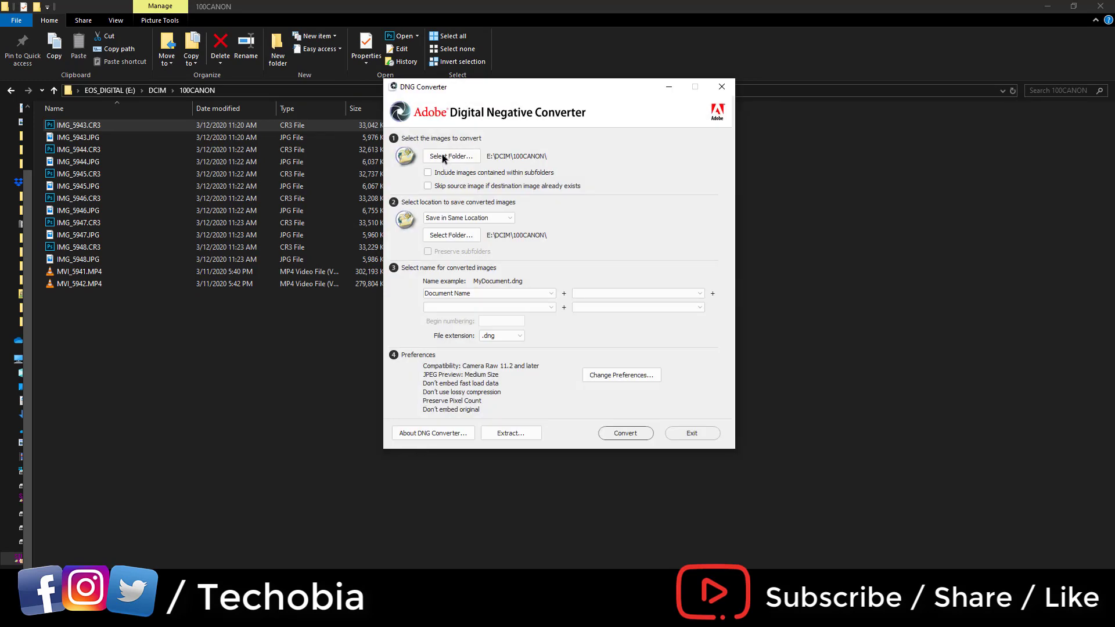
click(451, 156)
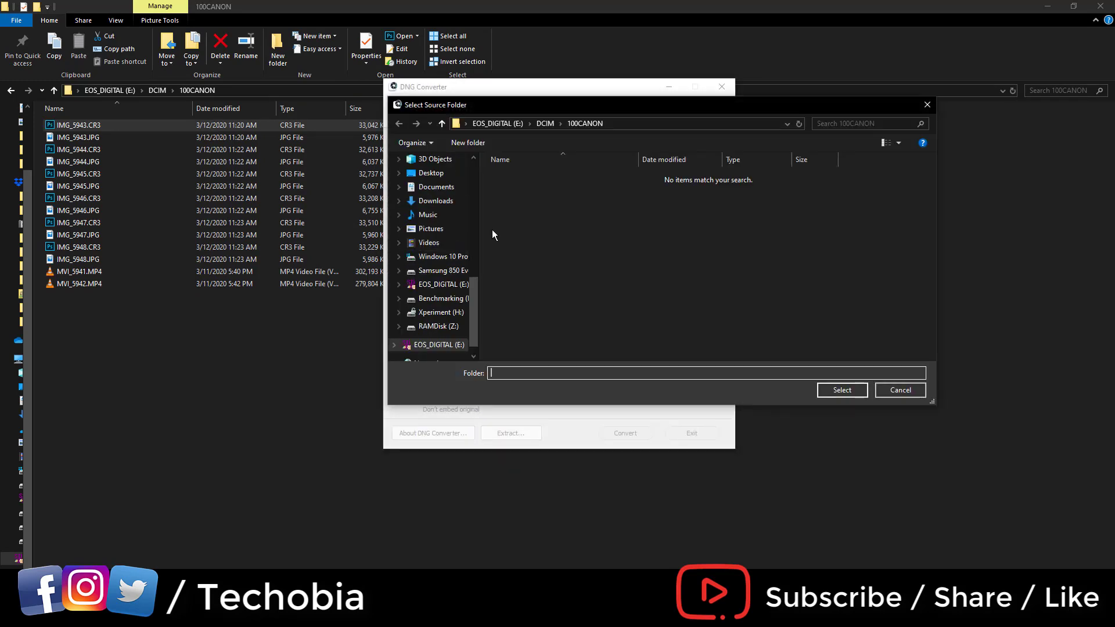
mouse_move(430, 326)
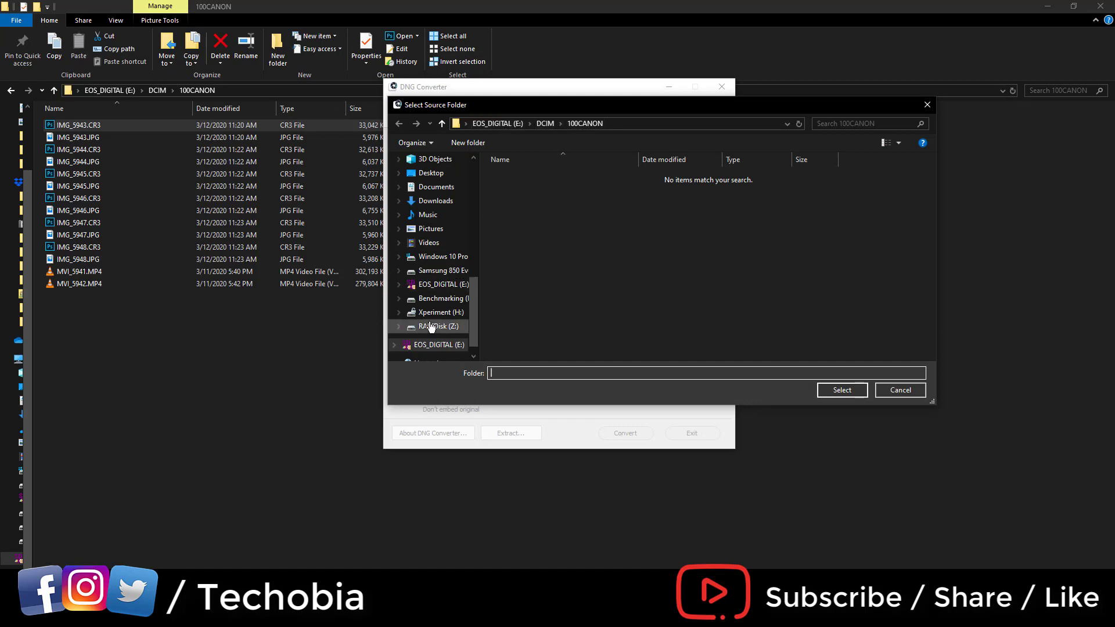
click(441, 285)
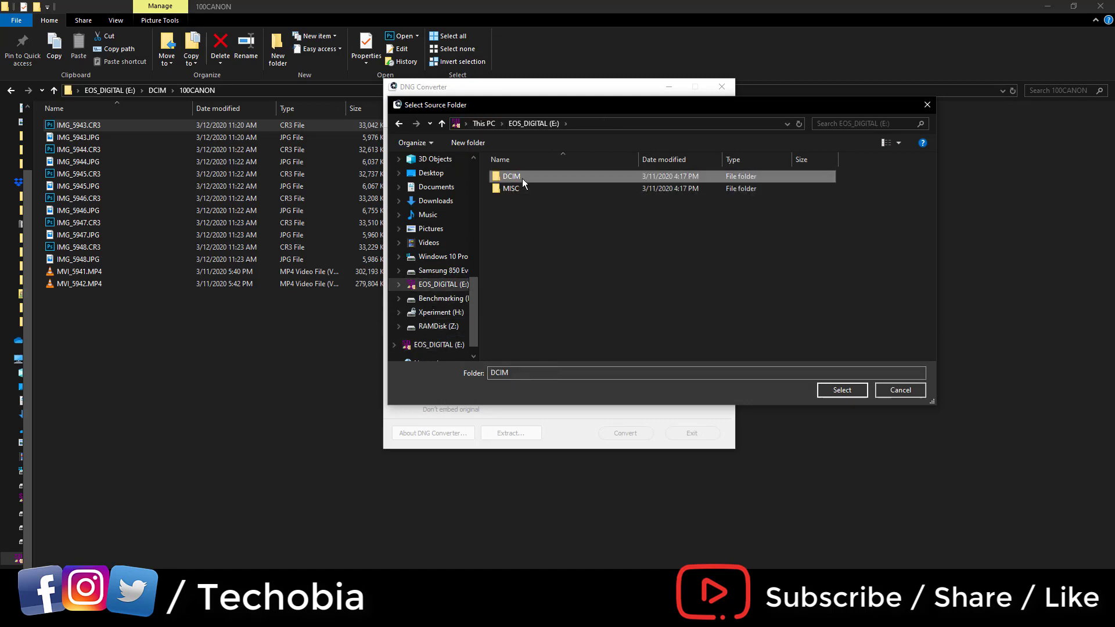
double_click(511, 177)
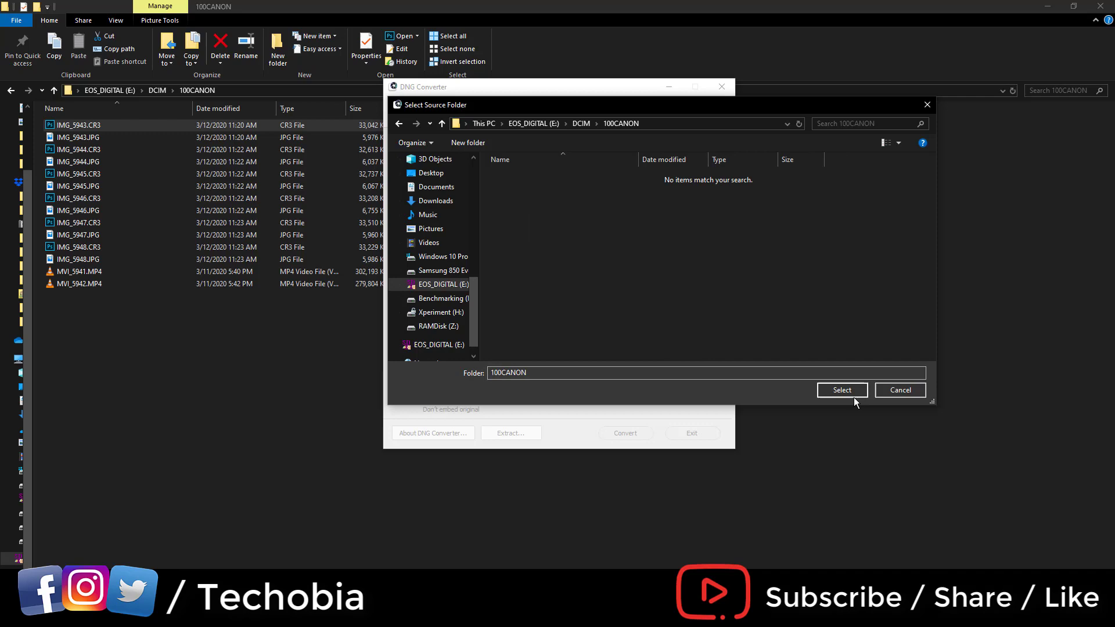
click(842, 391)
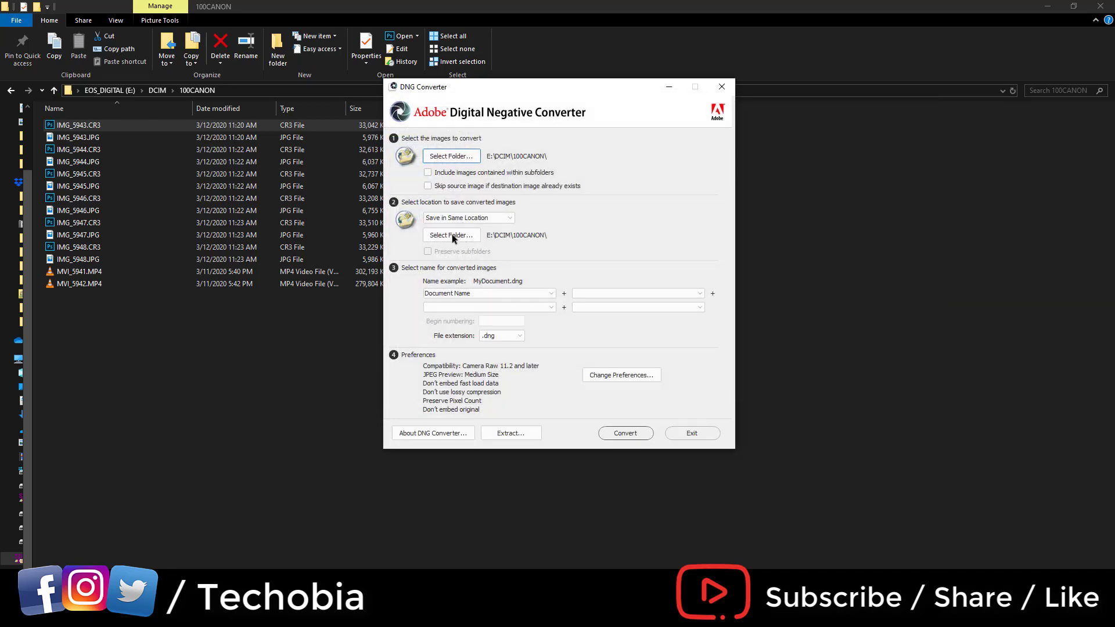
click(450, 234)
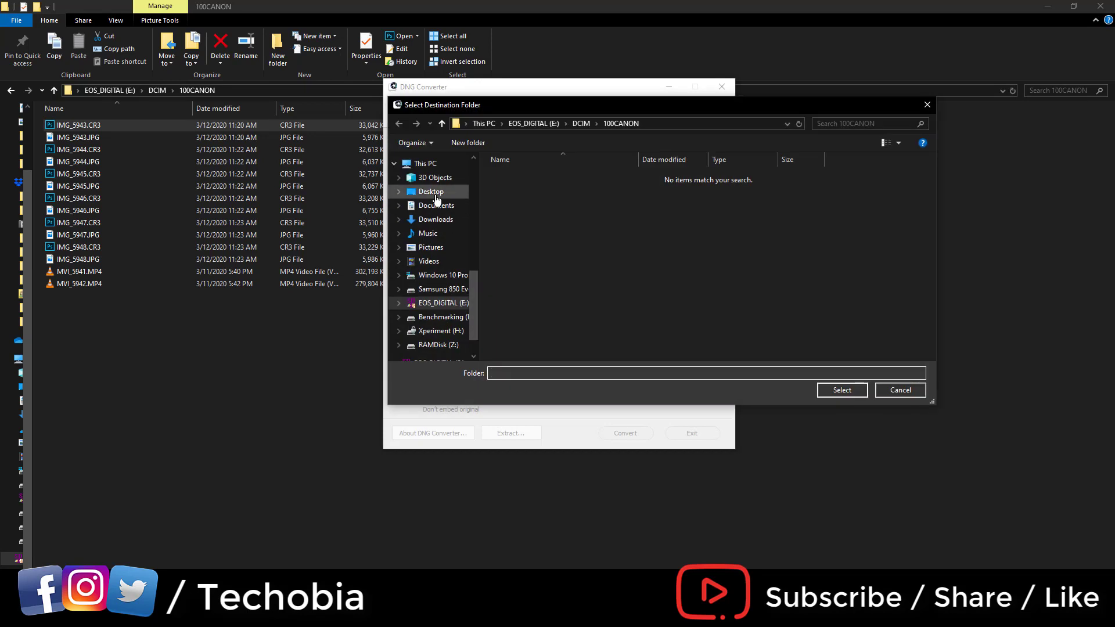
Create a Desktop folder named 'dng files' and make it the destination for converted images.
click(431, 191)
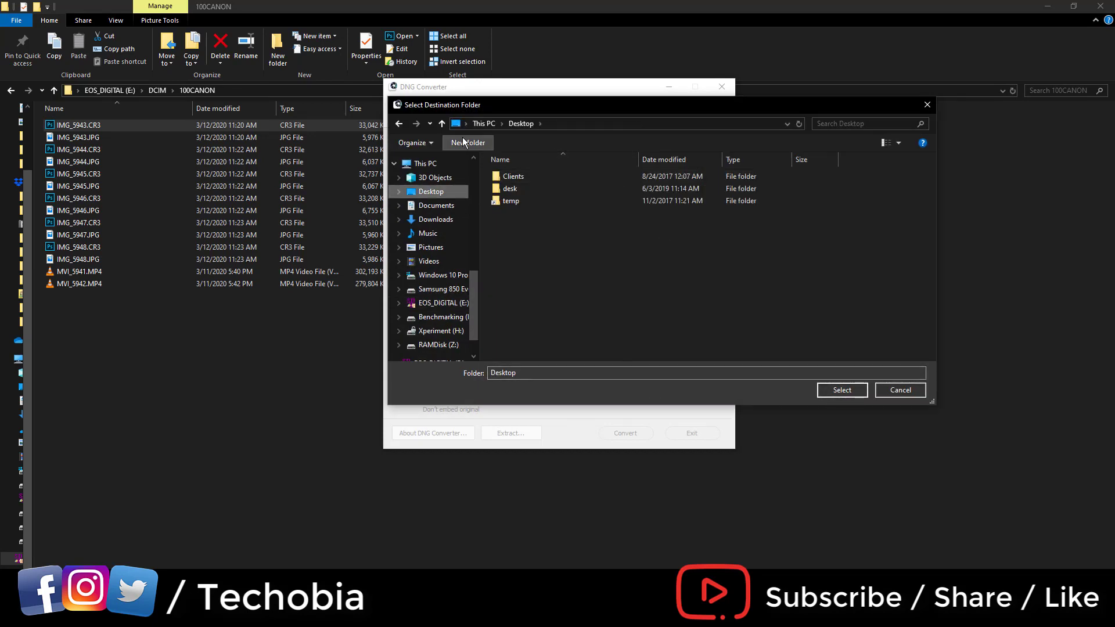
click(467, 141)
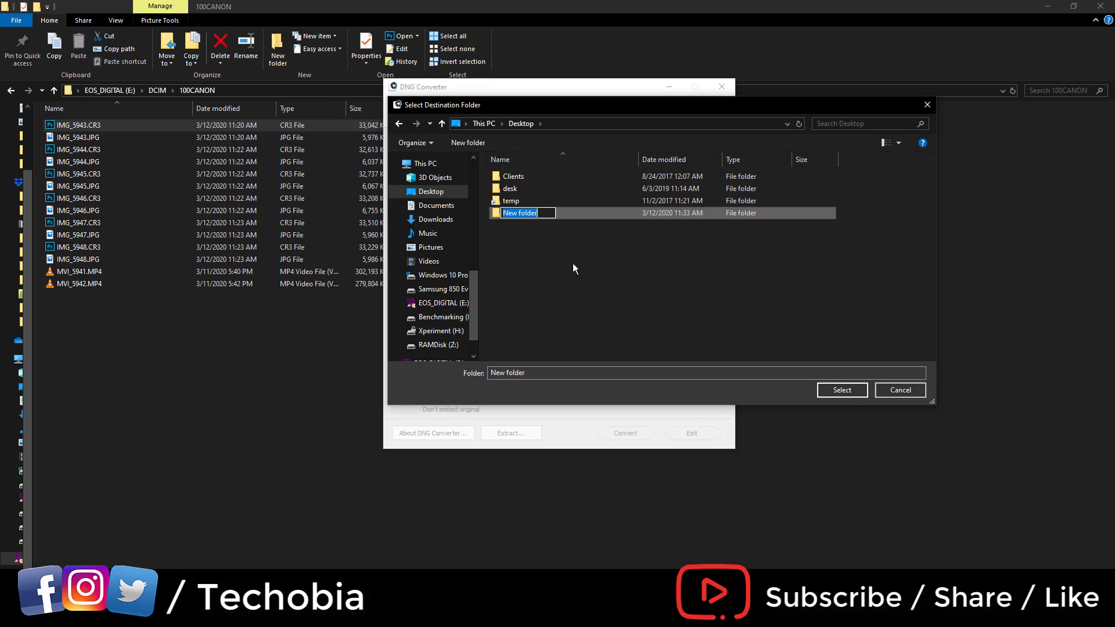
text(dng file)
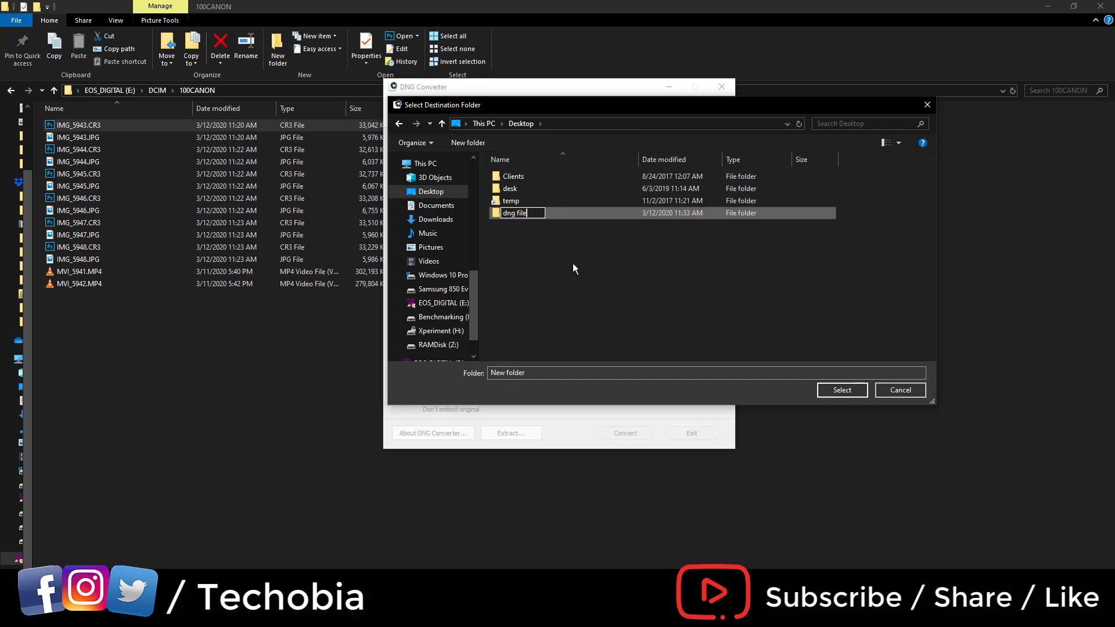
text(s)
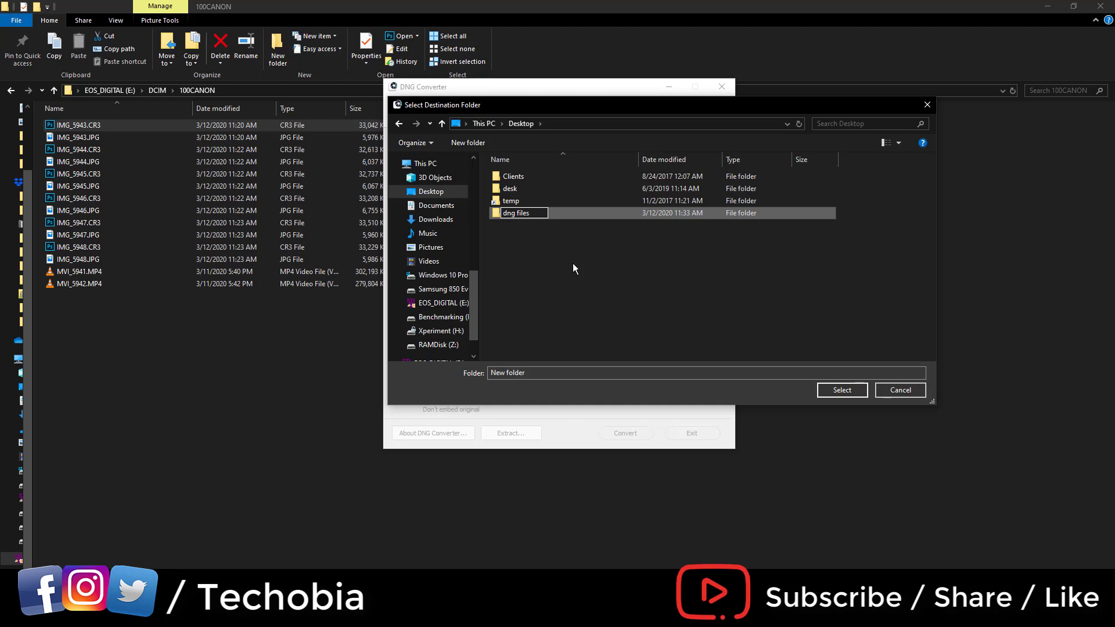
click(515, 213)
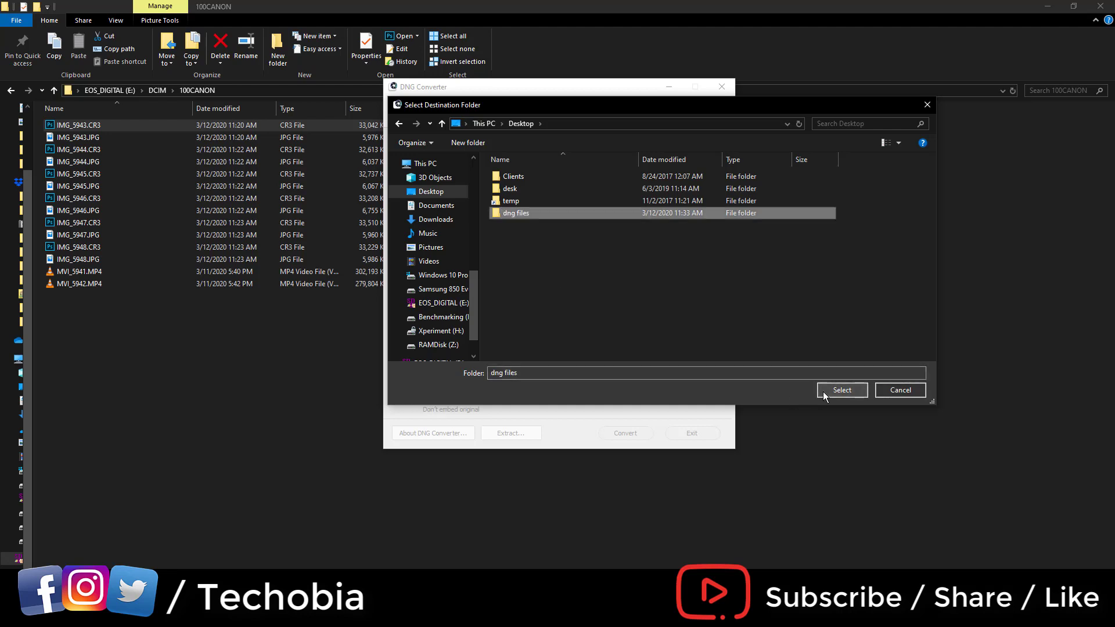
click(841, 390)
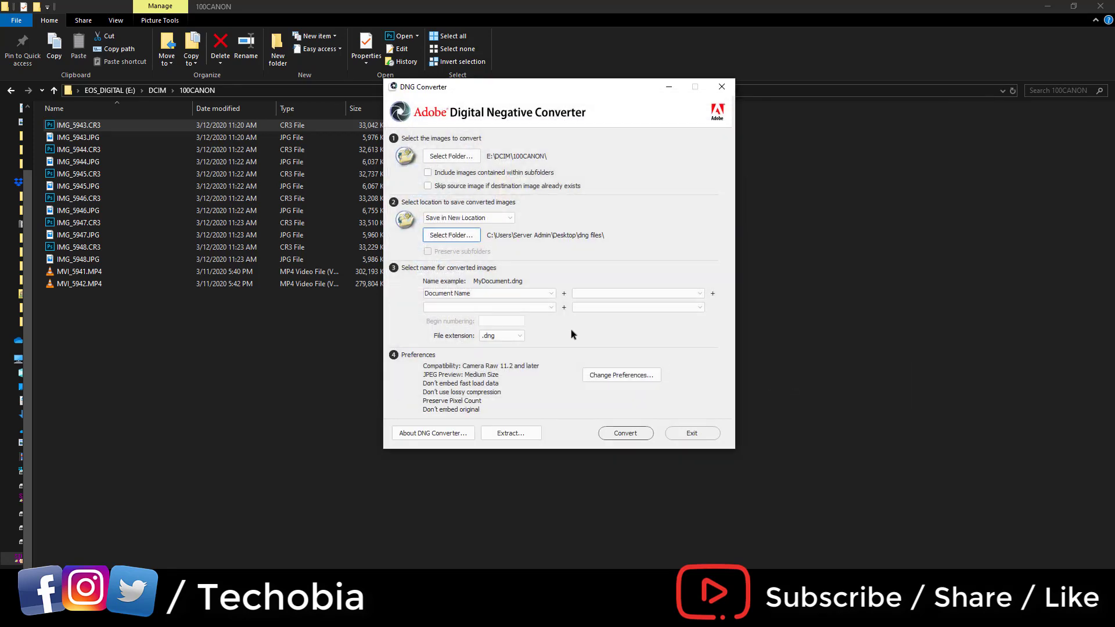
mouse_move(623, 444)
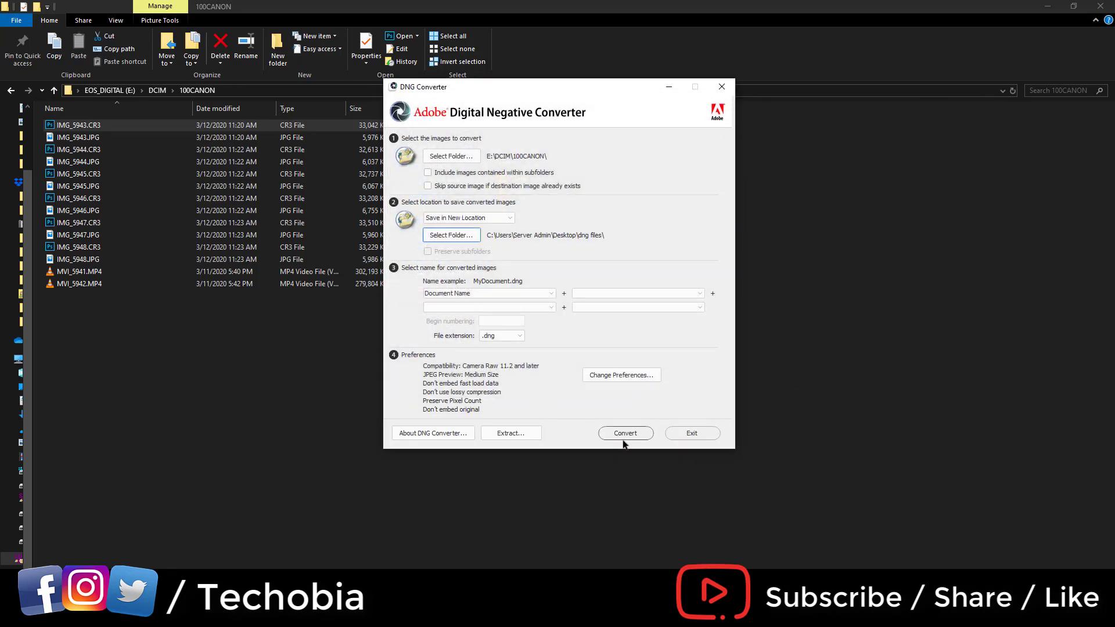
Convert the six CR3 raws to DNG files in the dng files folder.
click(624, 433)
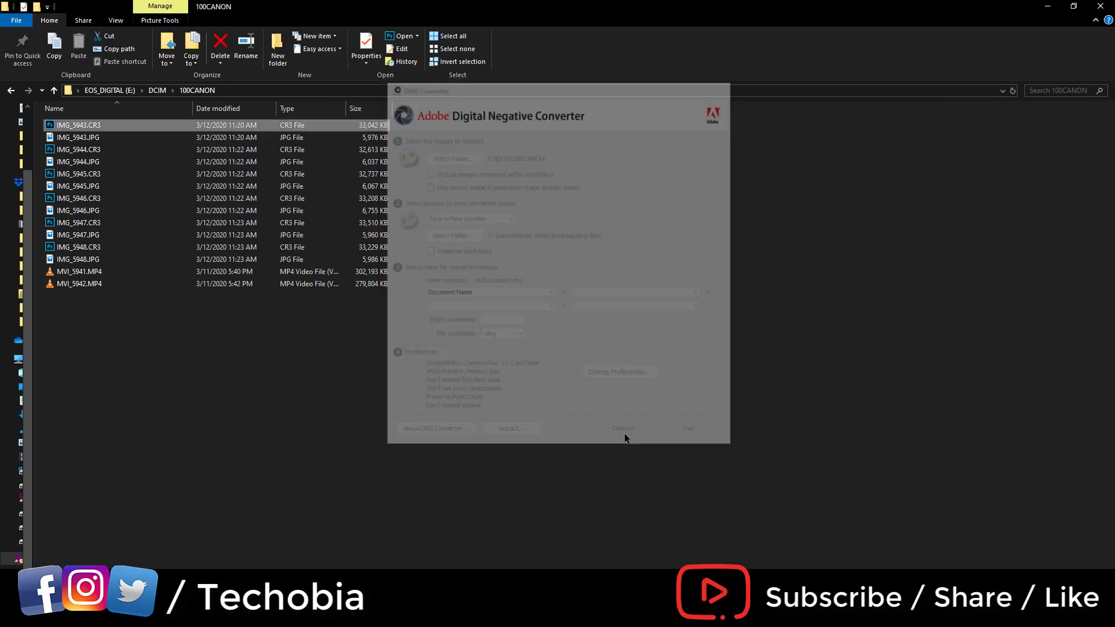
click(623, 428)
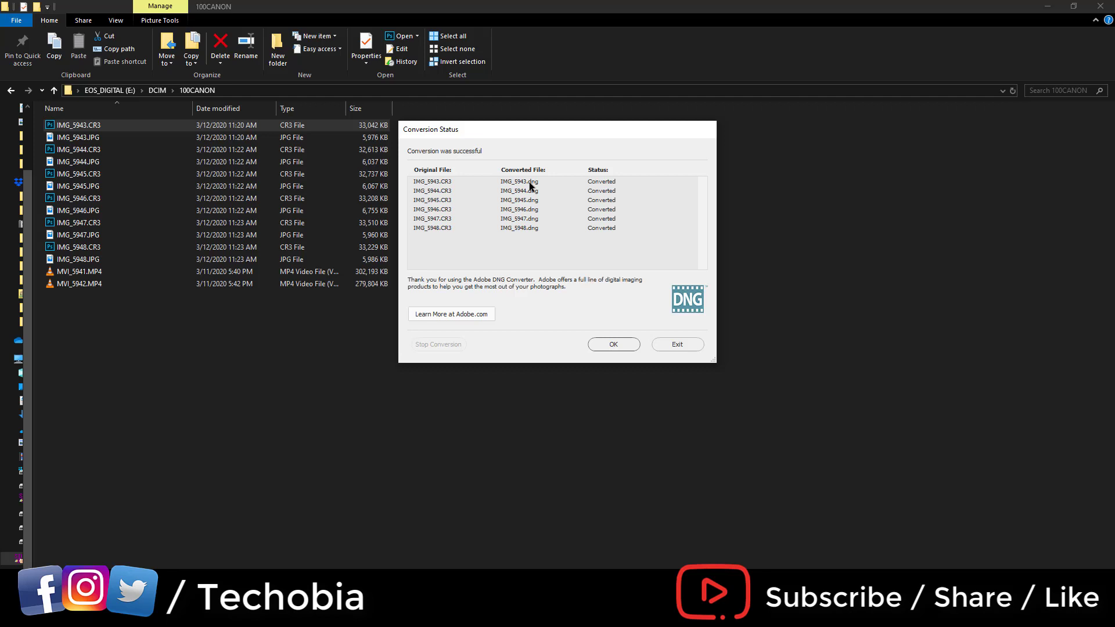
mouse_move(460, 489)
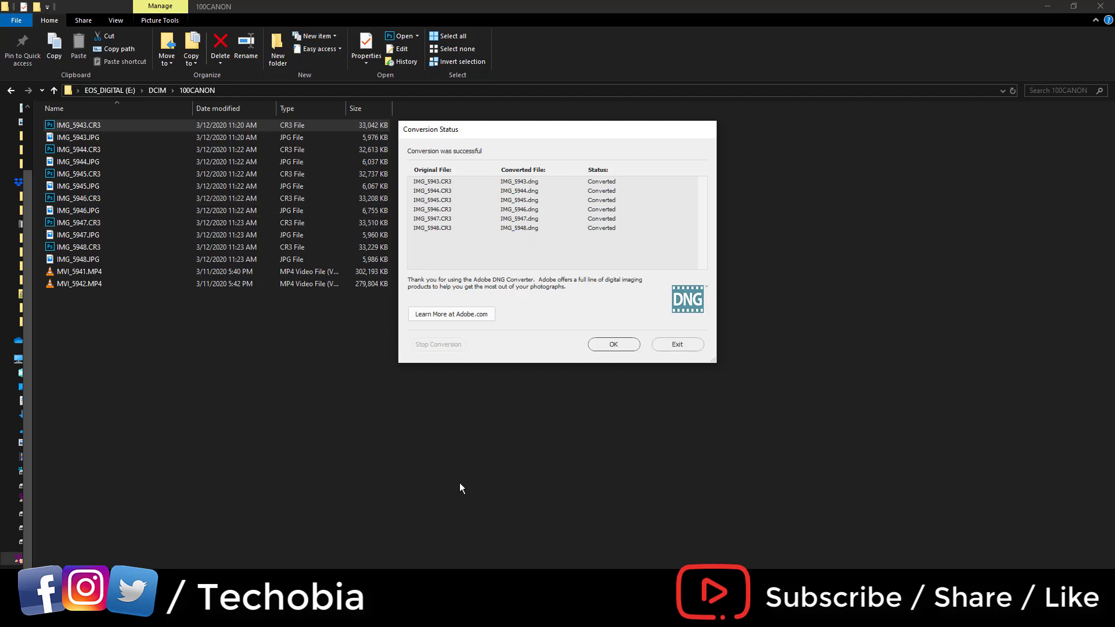
mouse_move(508, 490)
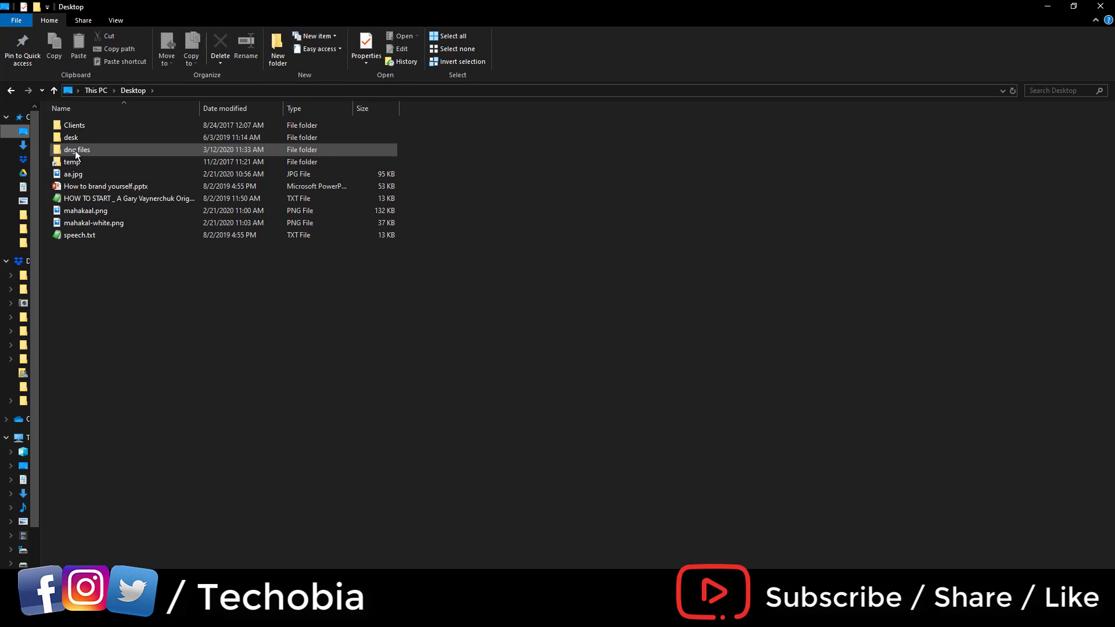
Browse into the dng files folder and preview one of the converted DNG images.
double_click(77, 150)
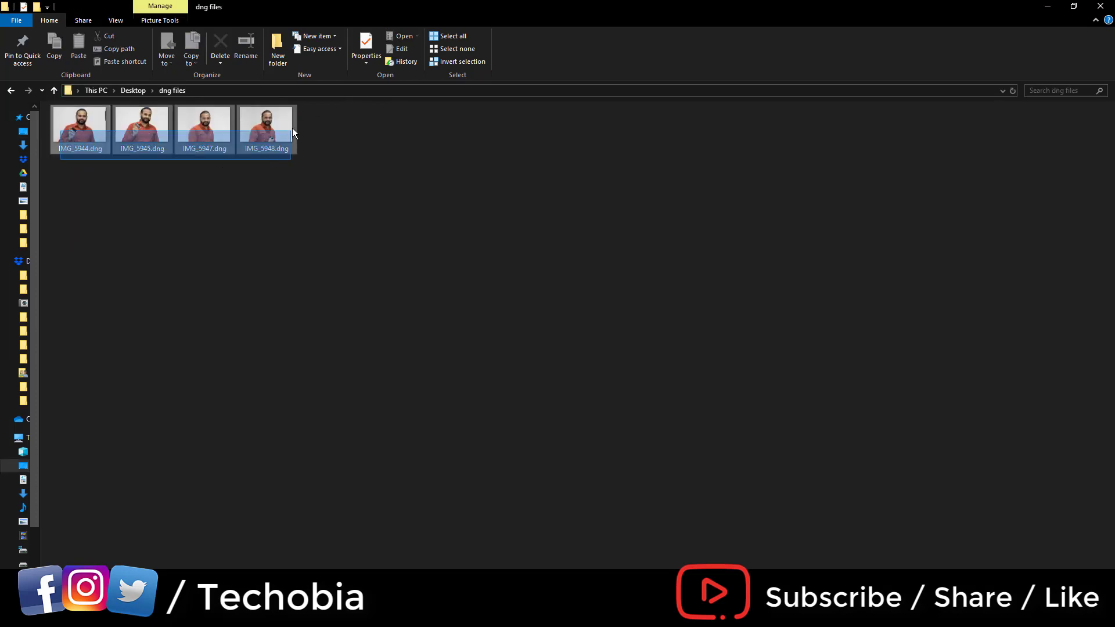
click(265, 135)
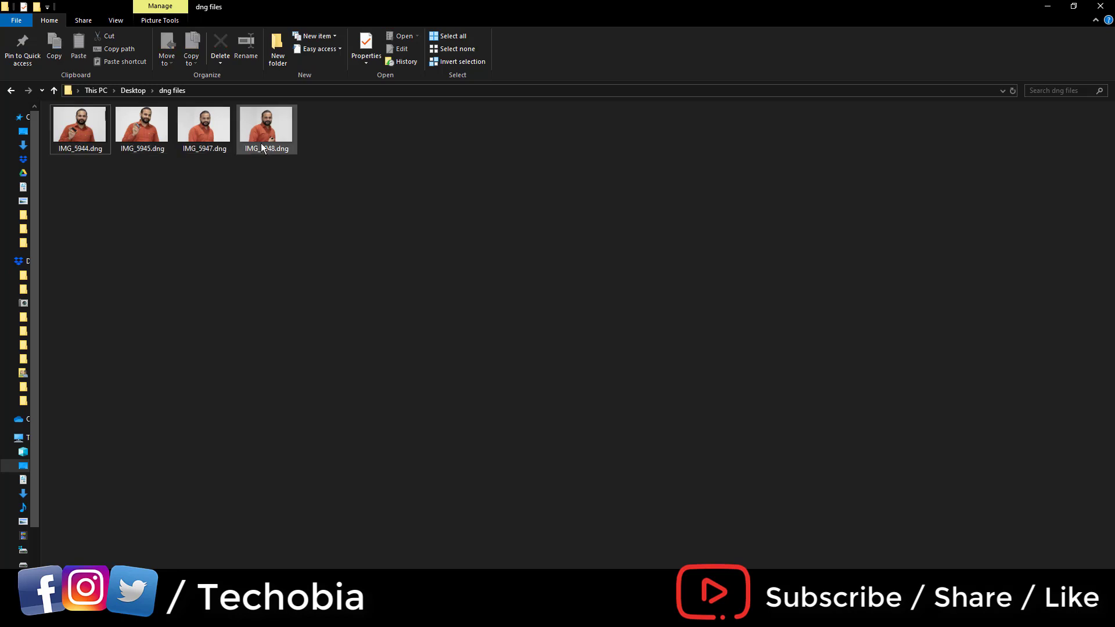
click(204, 124)
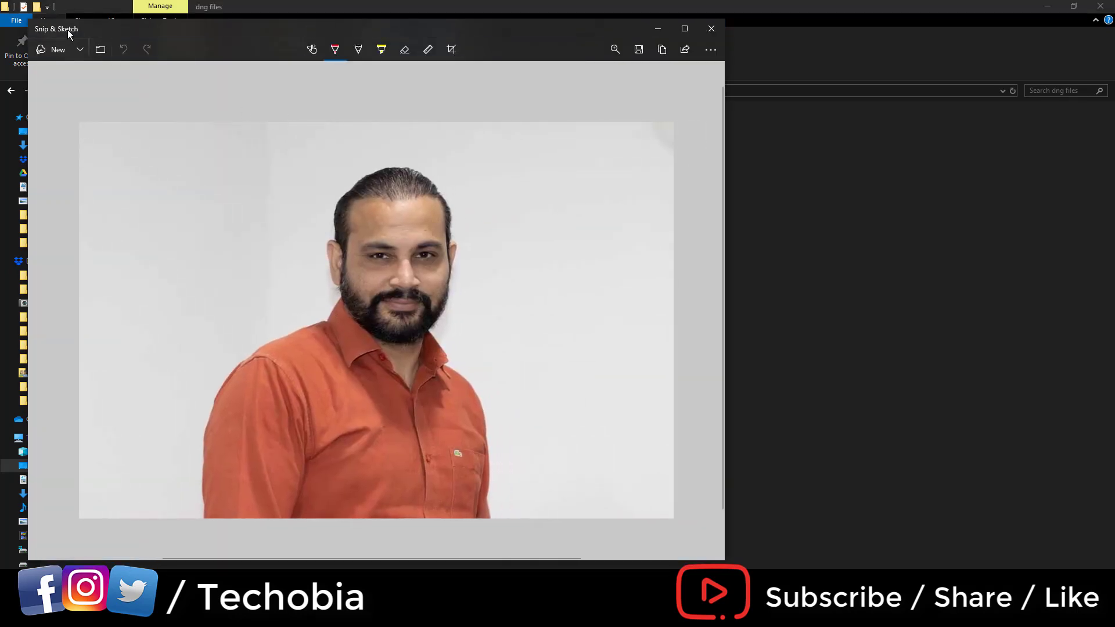
mouse_move(583, 34)
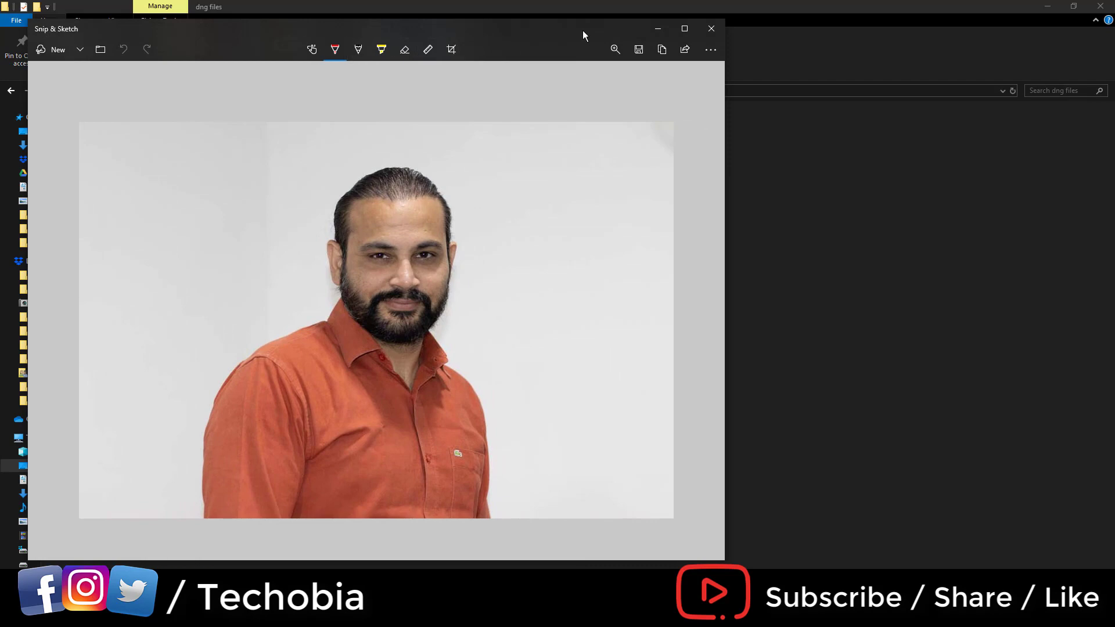
click(709, 28)
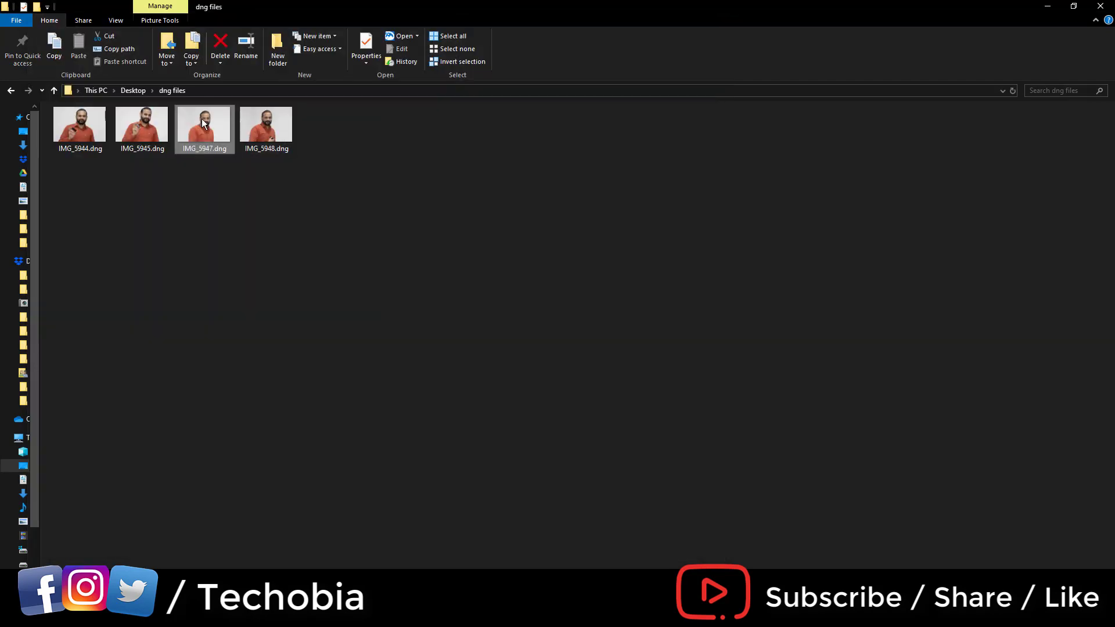
View IMG_5947.dng in the Photos app via Open with, then close the viewer.
right_click(205, 128)
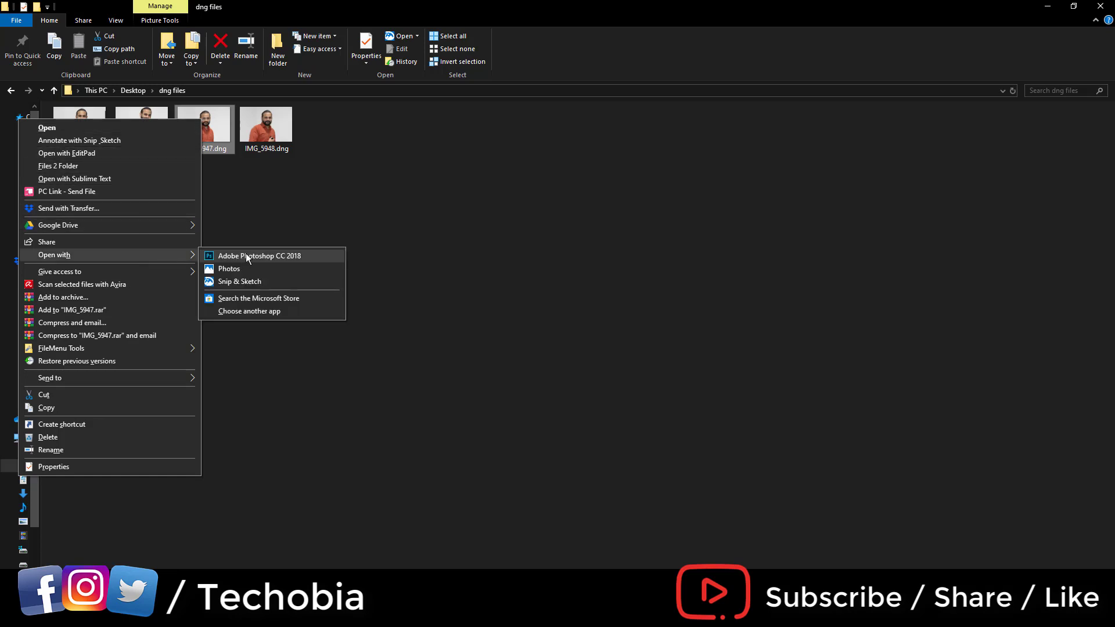
click(229, 269)
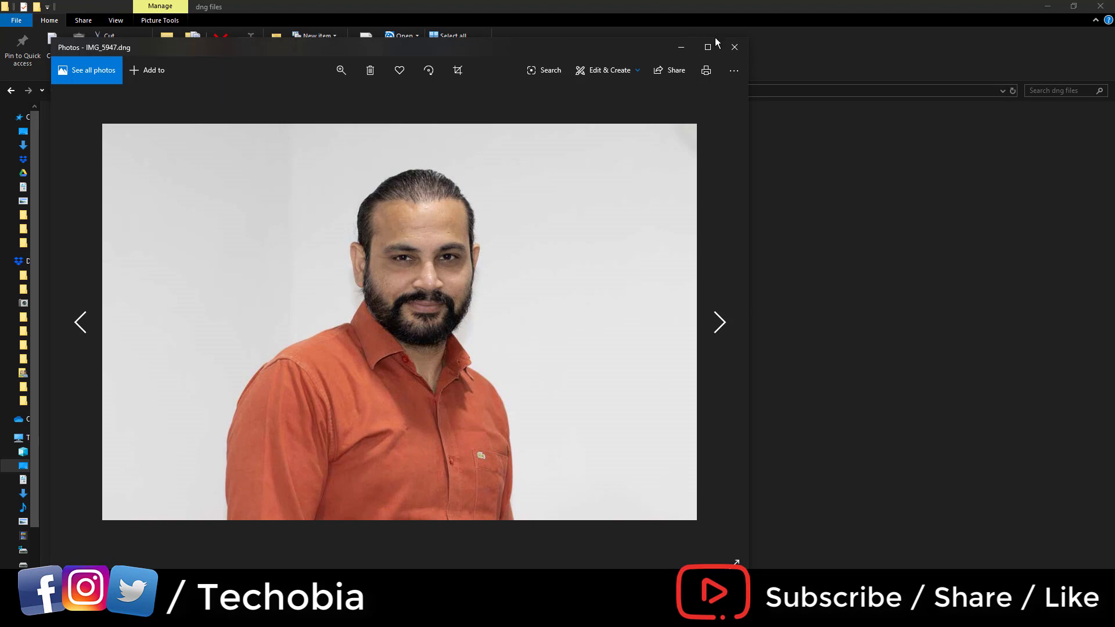
click(734, 46)
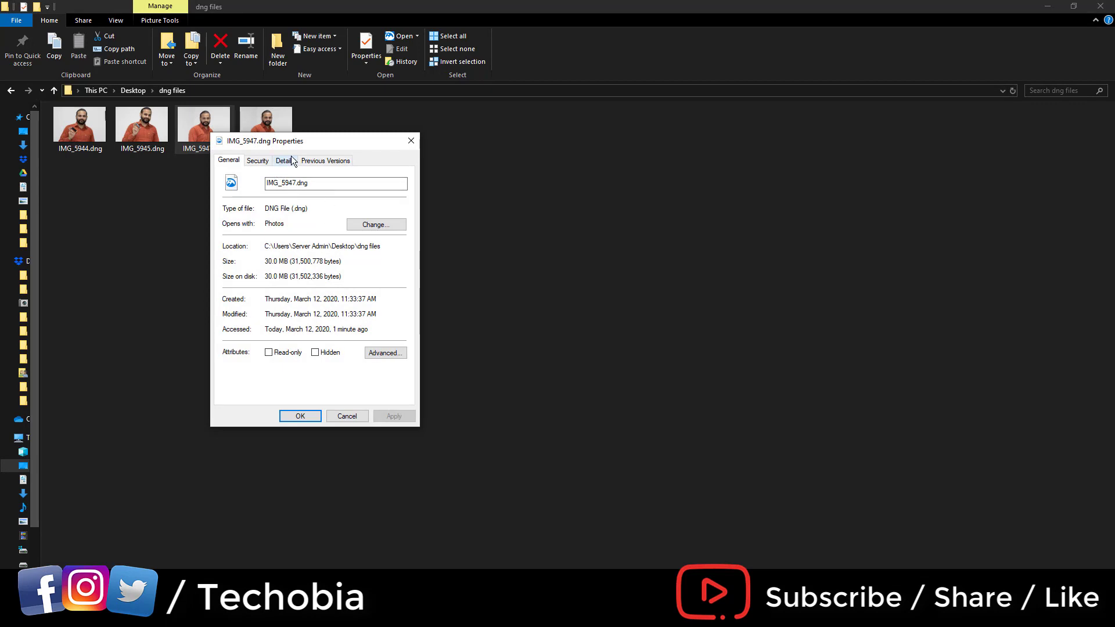
mouse_move(289, 263)
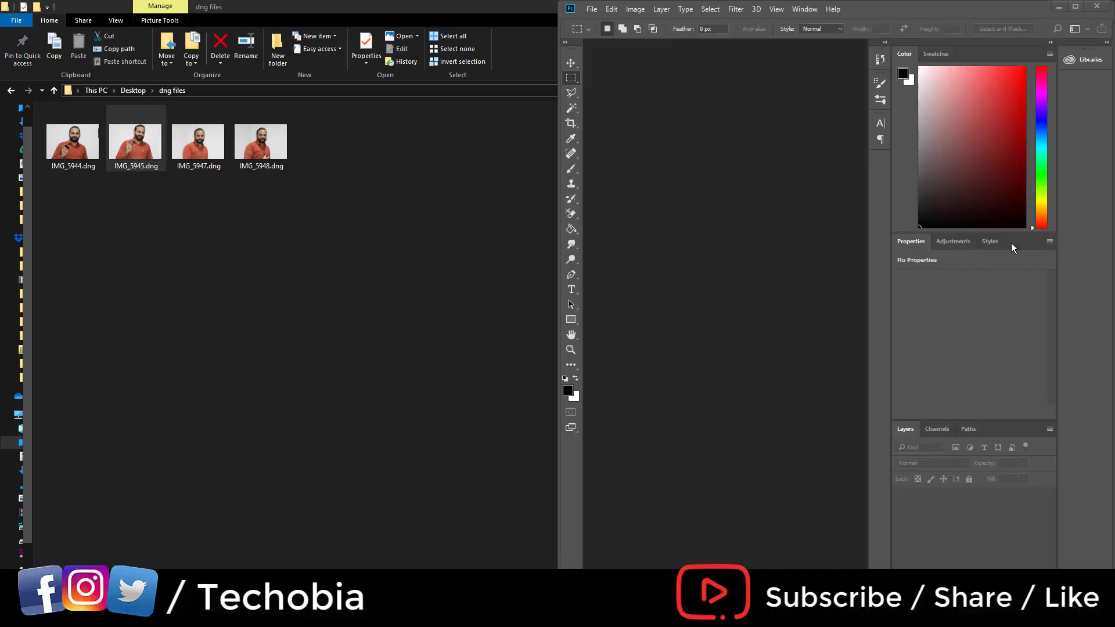
Launch IMG_5945.dng in Photoshop and dismiss the crash report that follows.
double_click(135, 140)
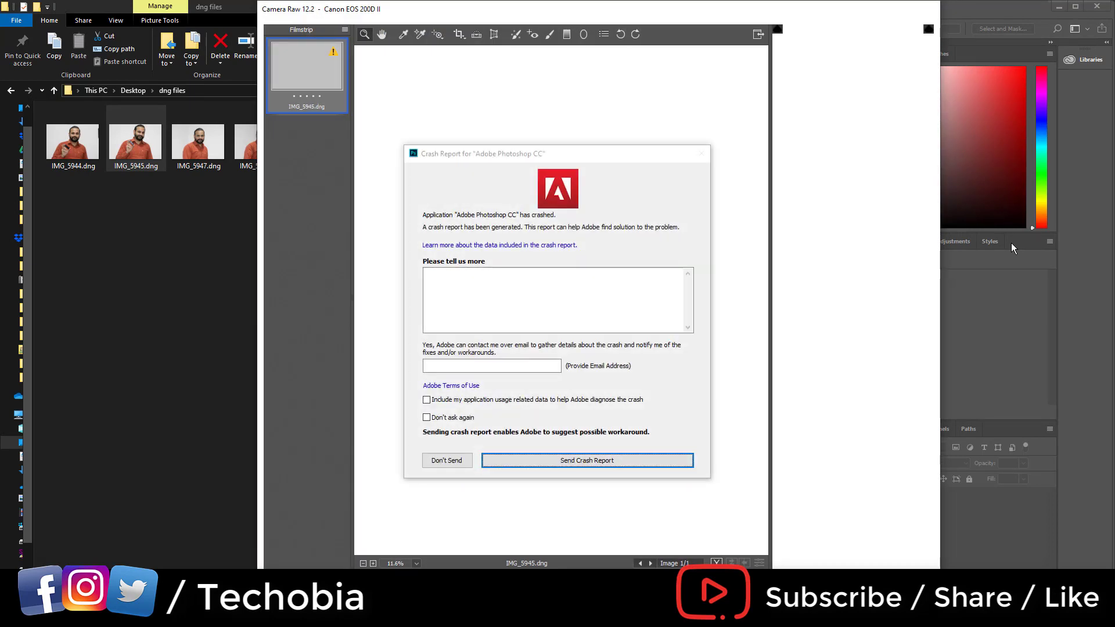
click(446, 460)
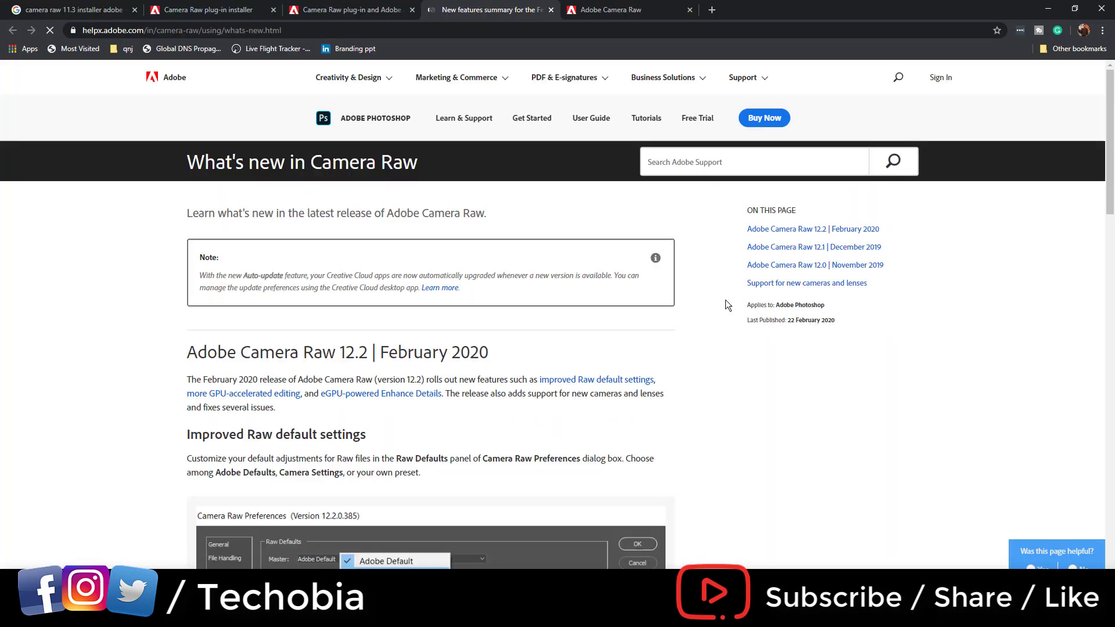
Scroll the Camera Raw What's New article to Improved Raw default settings and switch windows.
scroll(down, 3)
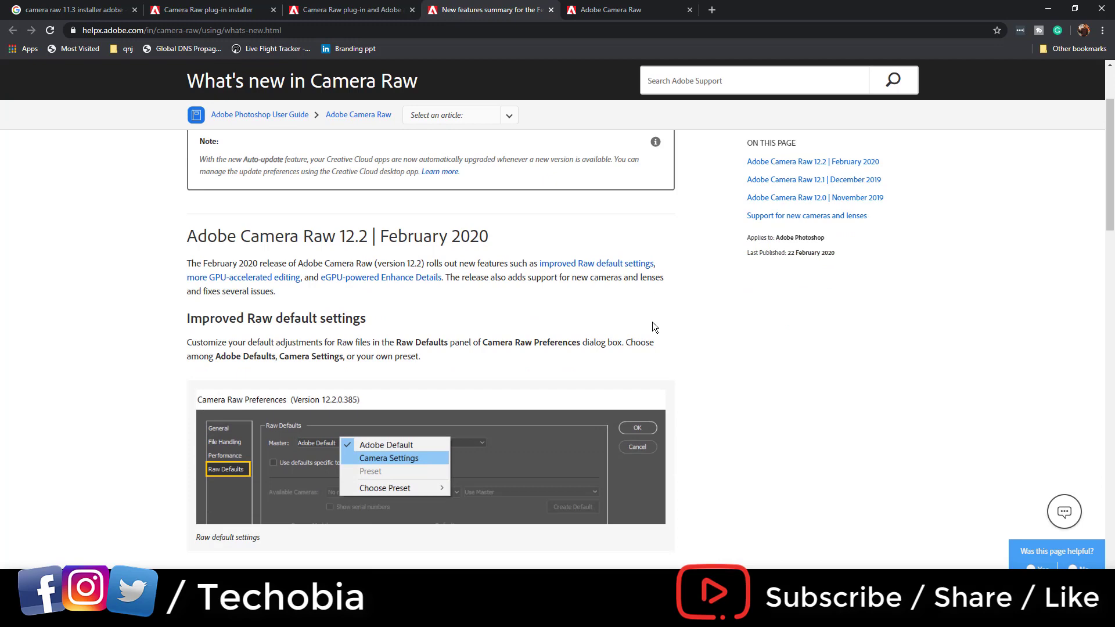
click(611, 9)
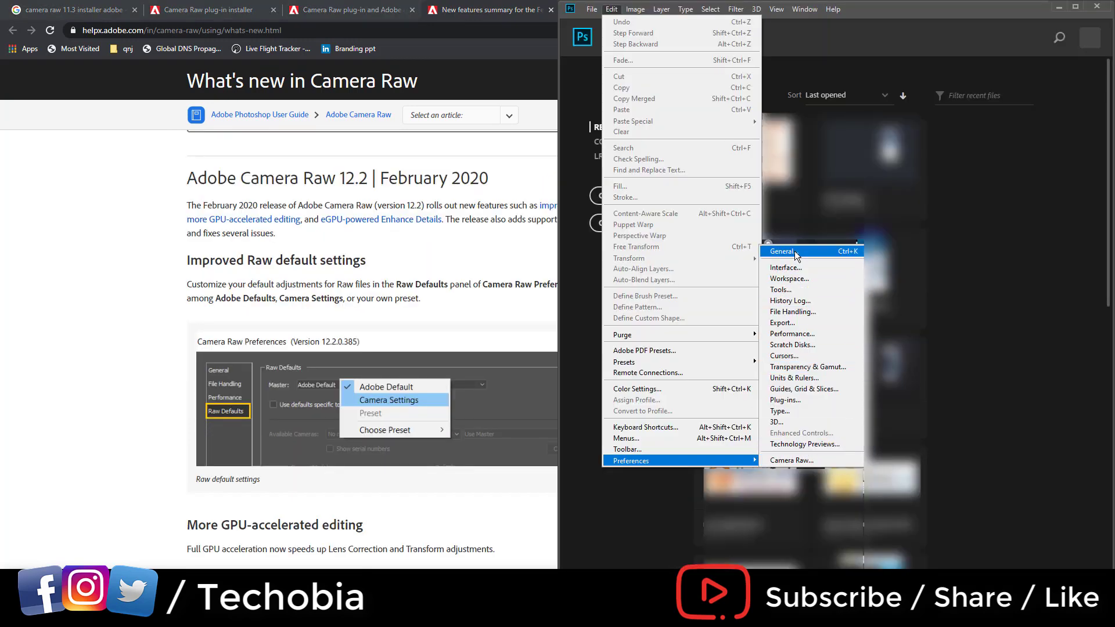
In Camera Raw preferences, set the graphics processor to Custom with Use GPU for display unchecked.
click(780, 251)
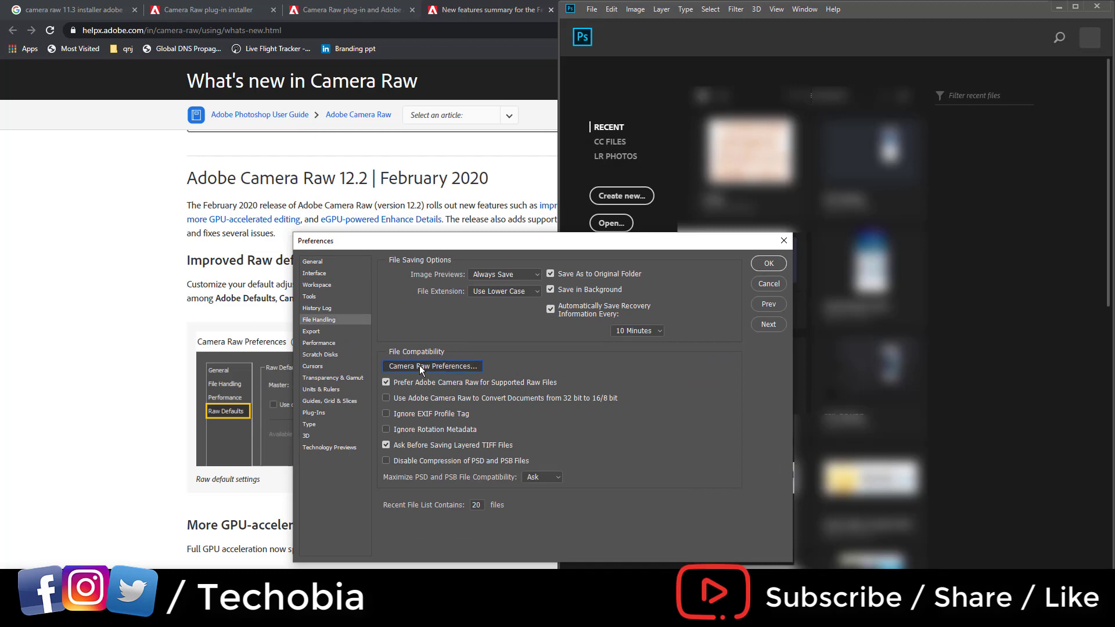
click(432, 366)
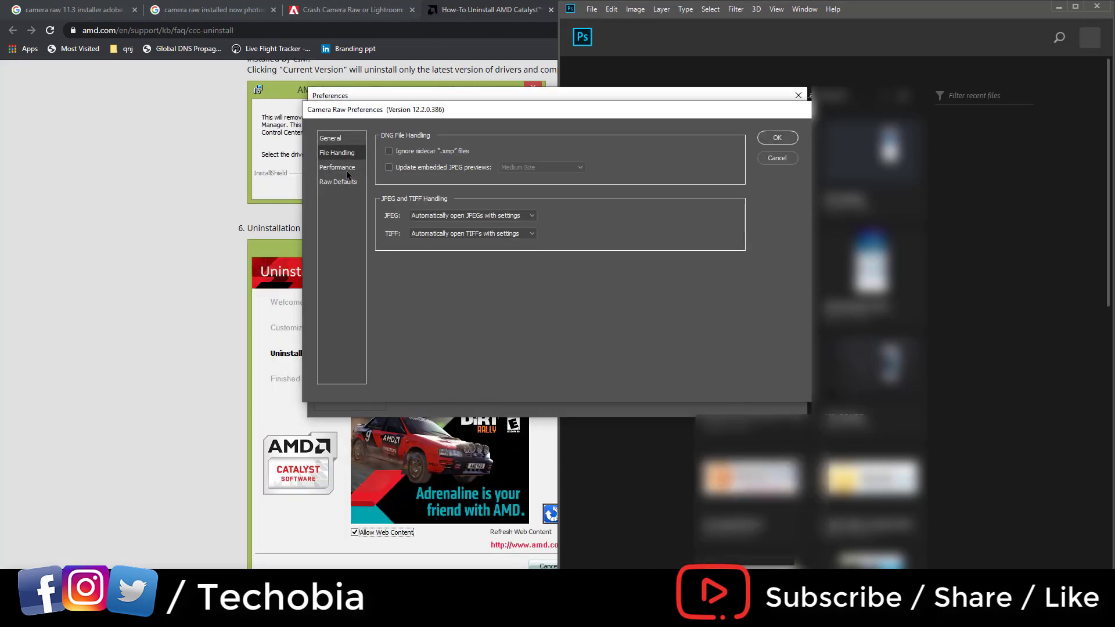
click(337, 168)
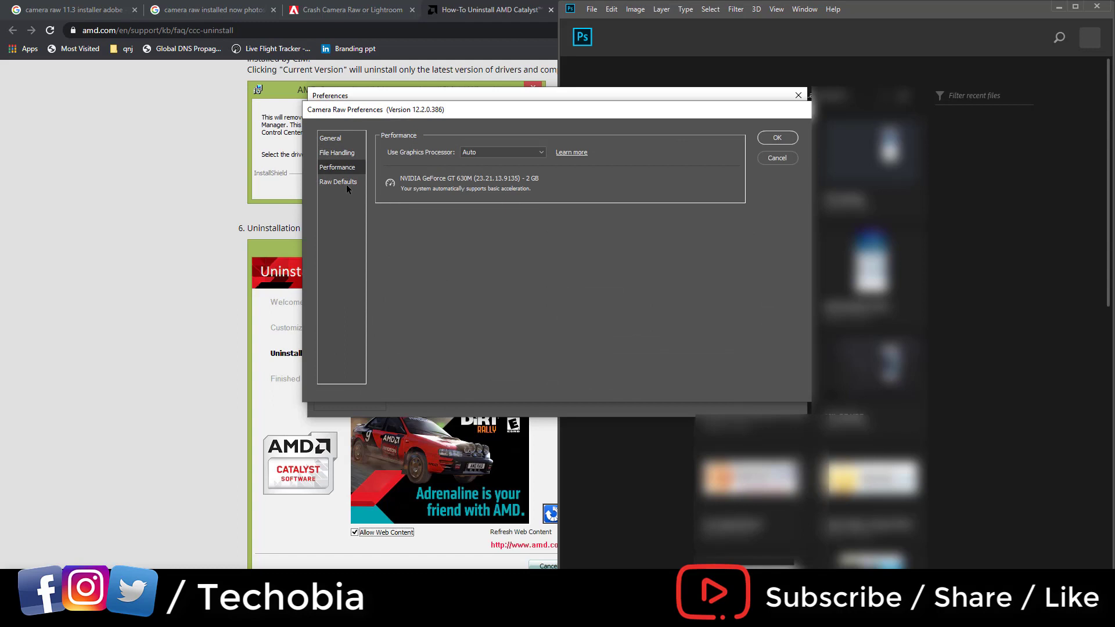
click(501, 151)
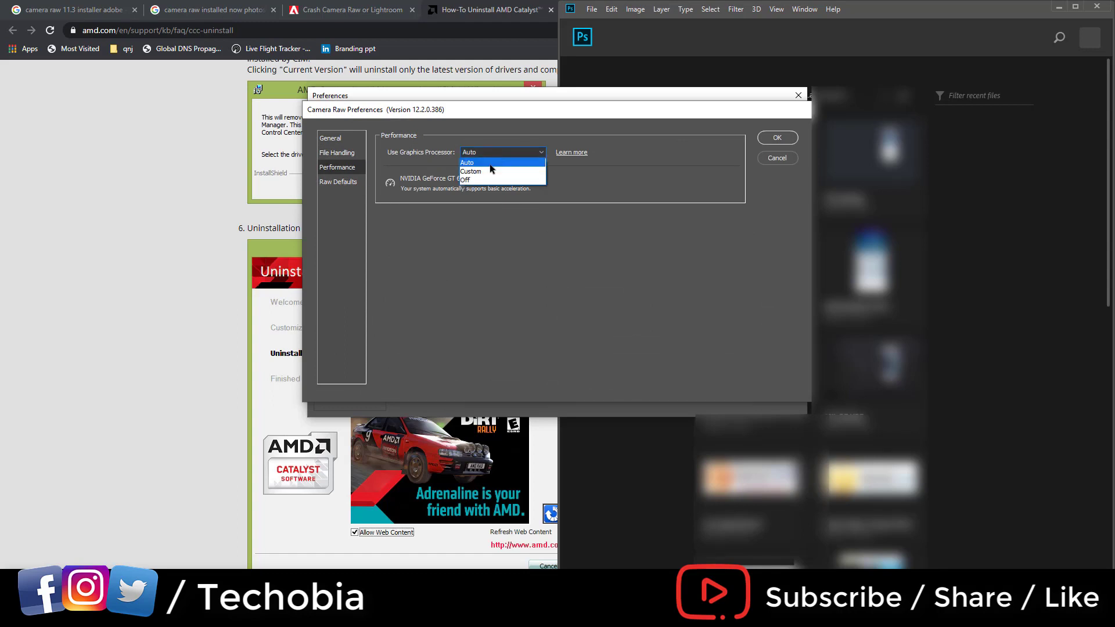
click(470, 172)
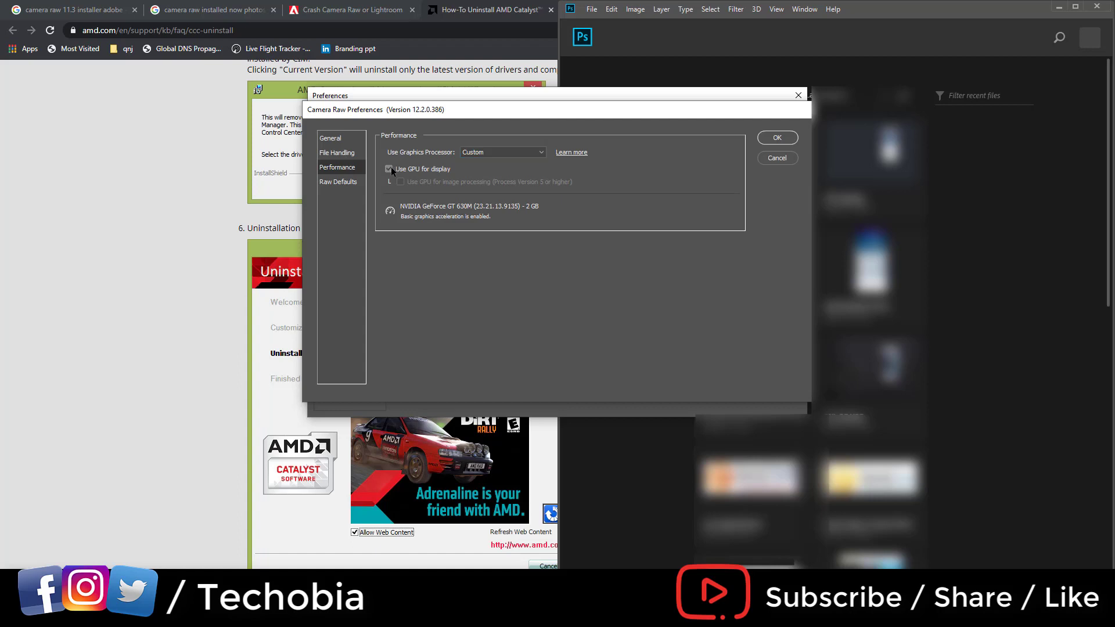
click(389, 169)
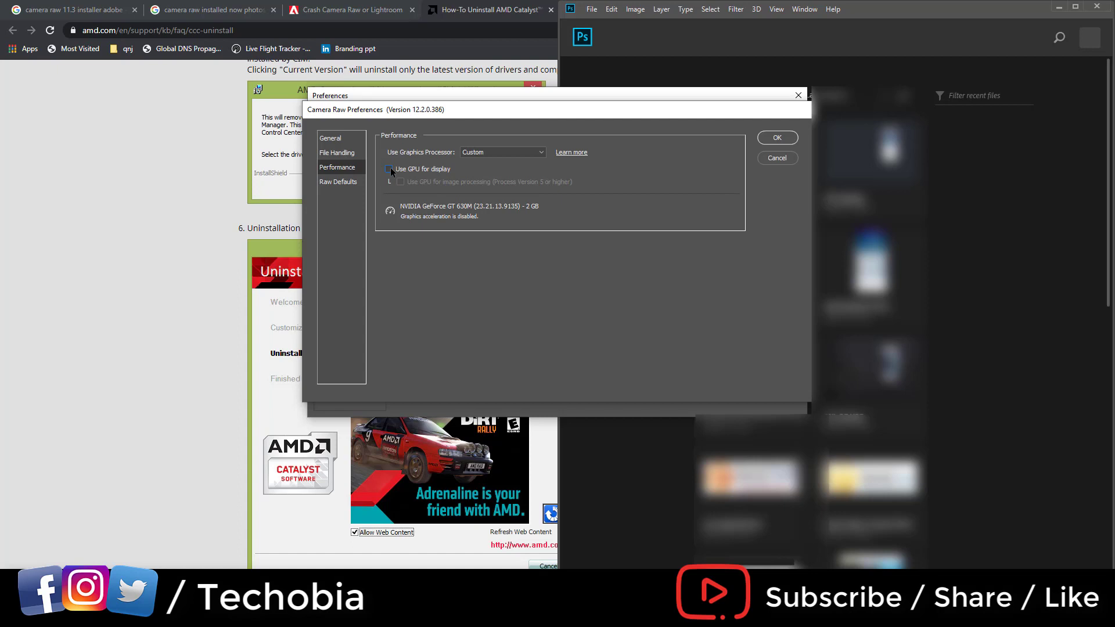
Make Camera Settings the master raw default and save the Camera Raw preference changes.
click(338, 181)
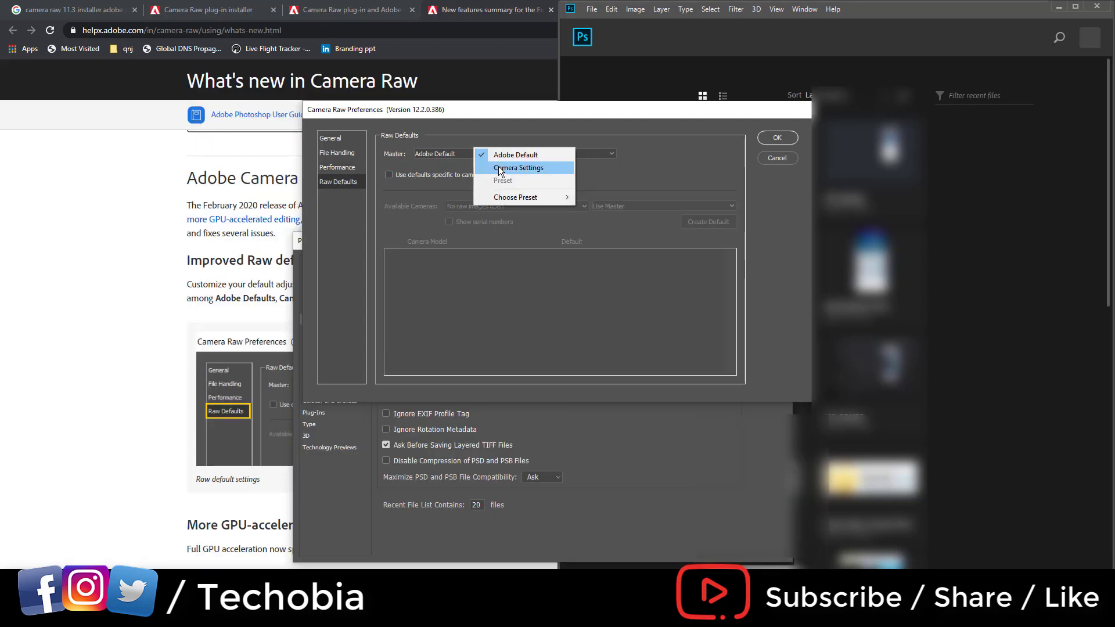
click(520, 167)
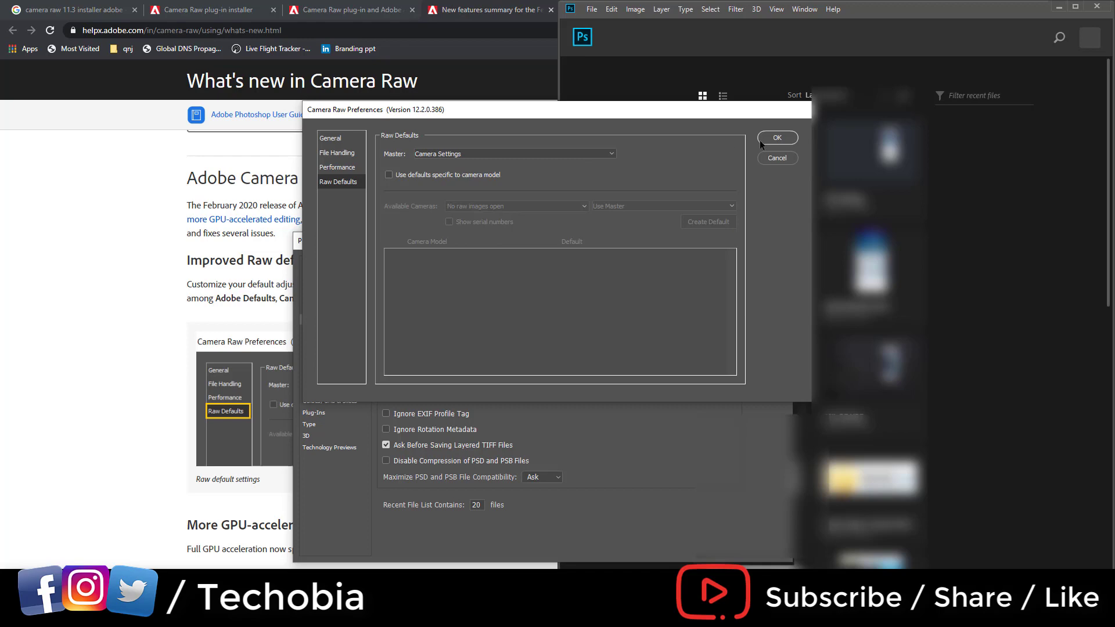
click(777, 137)
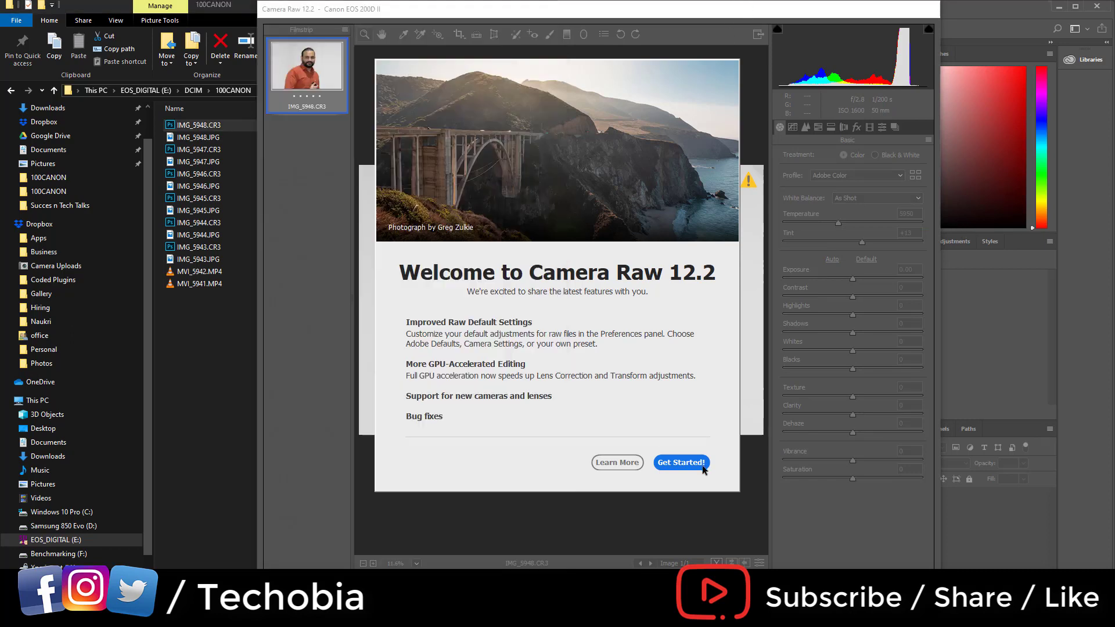
Dismiss the Camera Raw welcome screen and open IMG_5945.dng in Camera Raw.
click(681, 462)
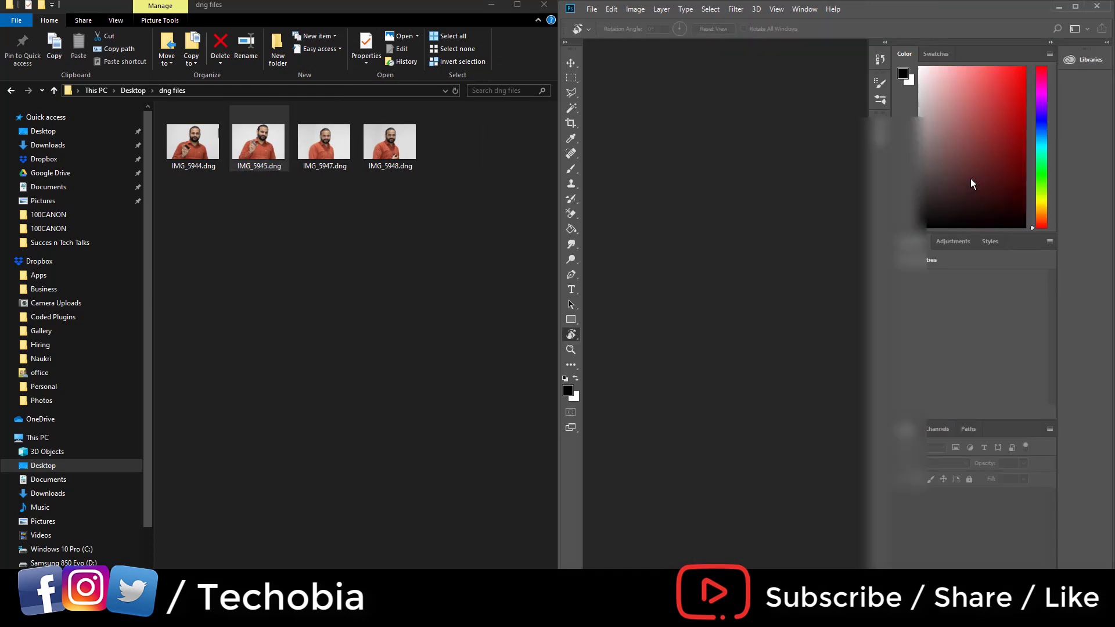
double_click(258, 141)
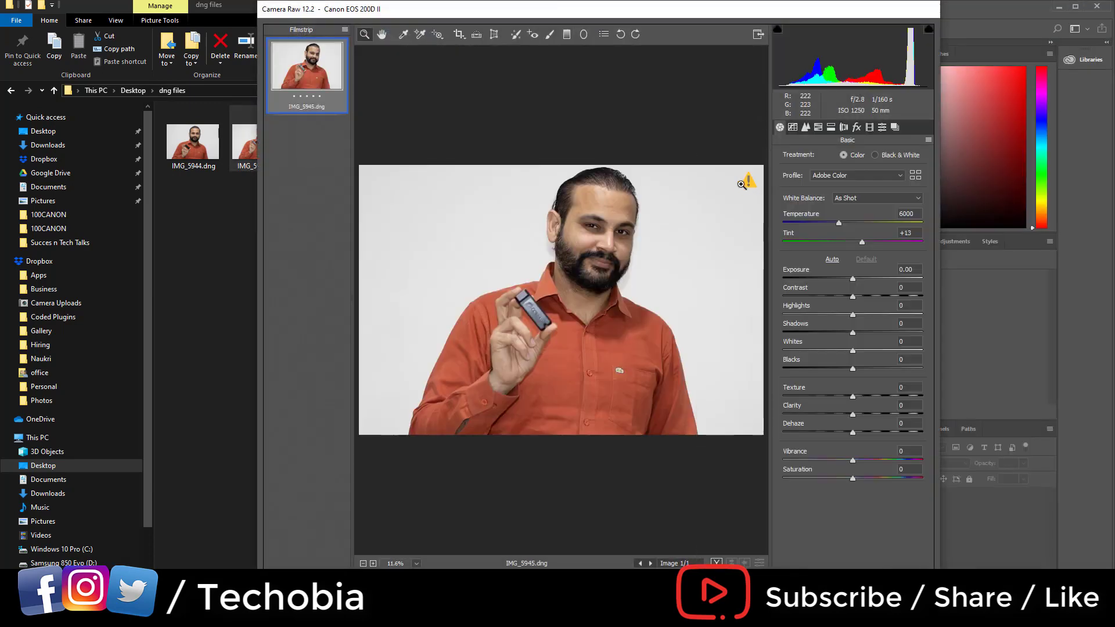
mouse_move(1101, 6)
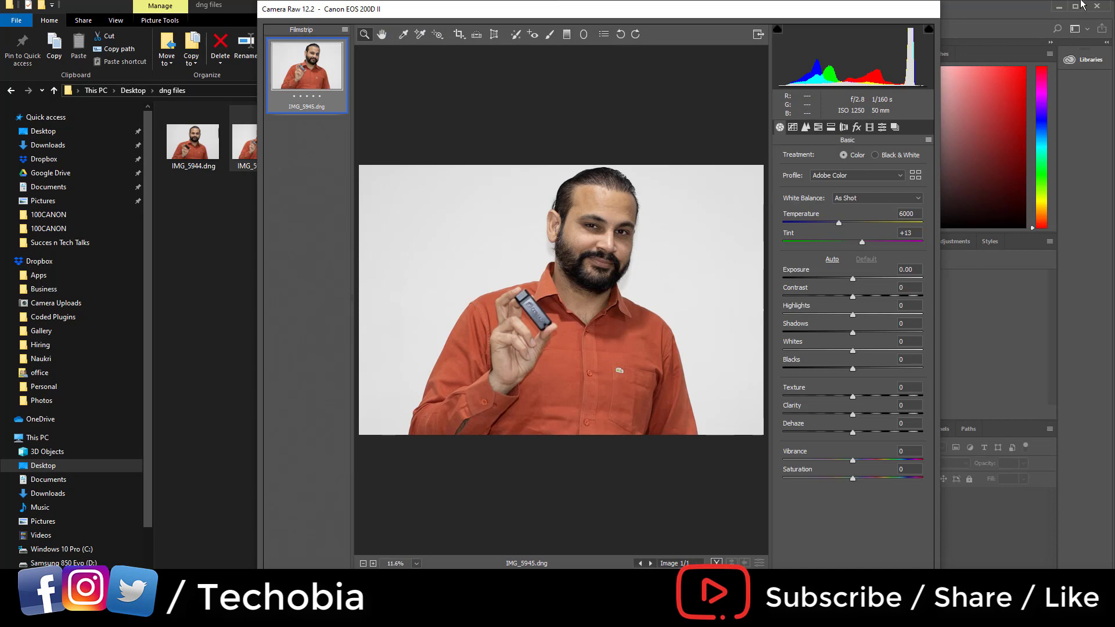